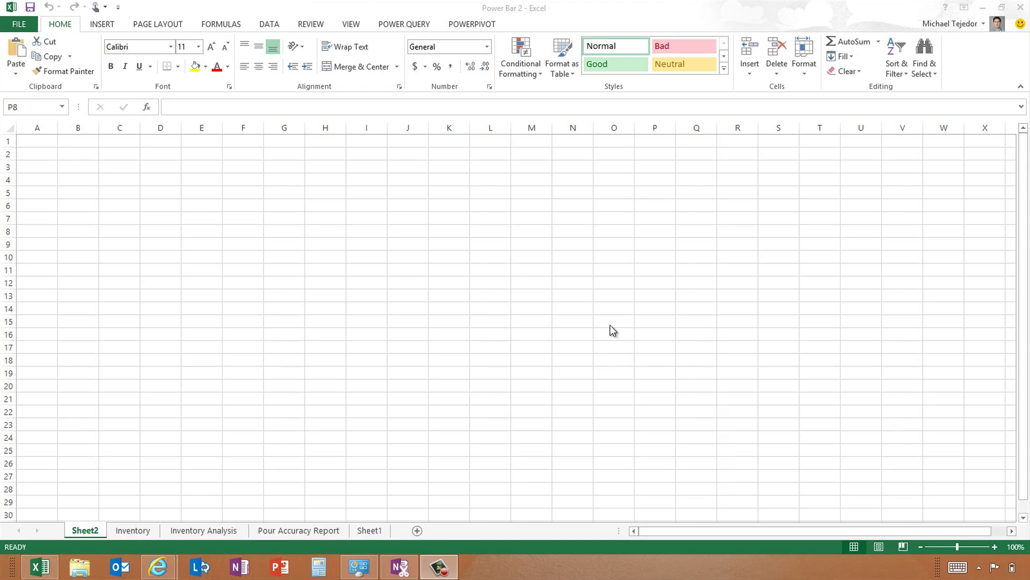
Select cell P8 on the blank sheet and bring up the Power Query ribbon.
click(655, 230)
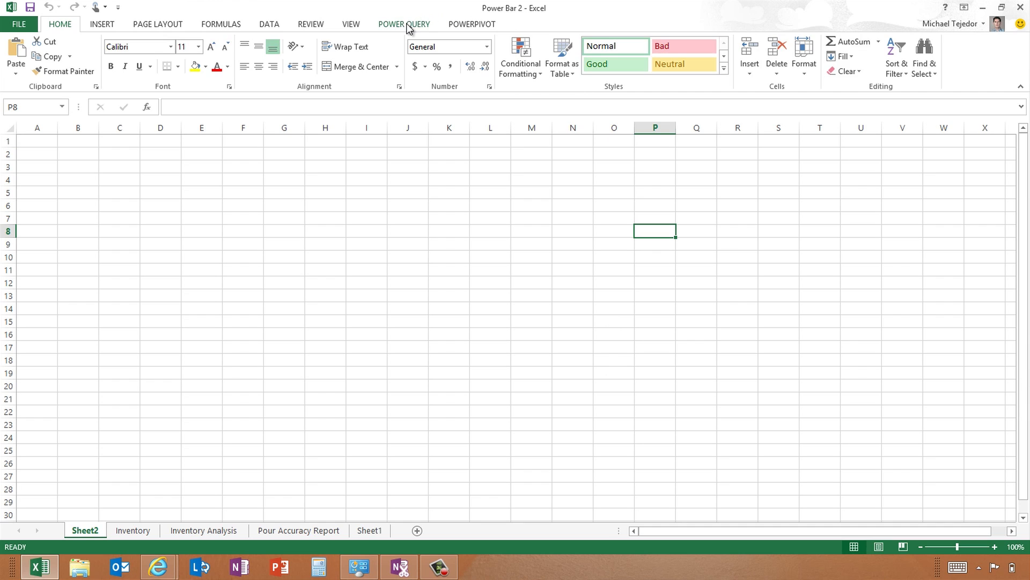
click(405, 24)
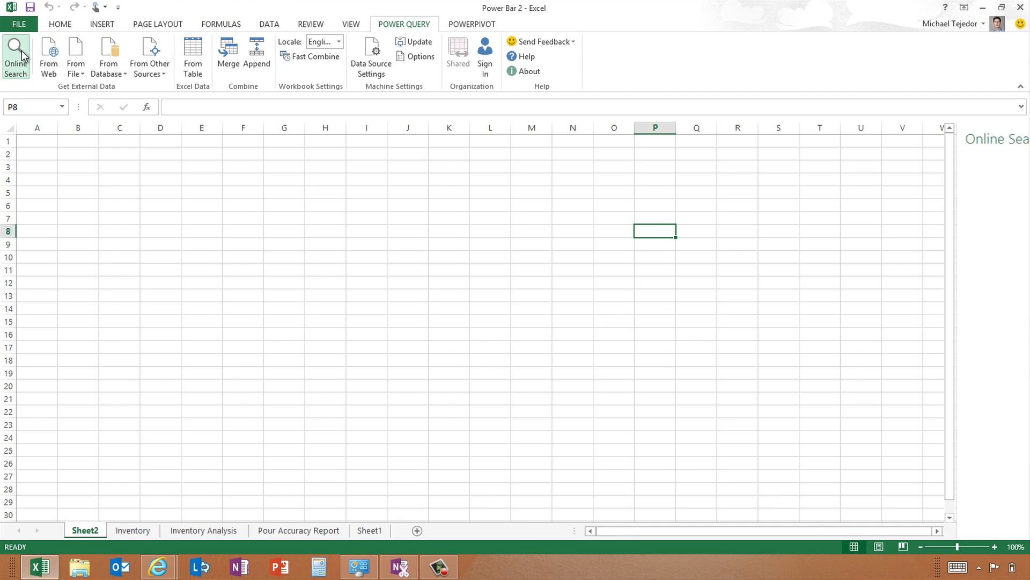
Search 'seattle businesses', preview the retail businesses and business districts datasets, then close search.
click(16, 48)
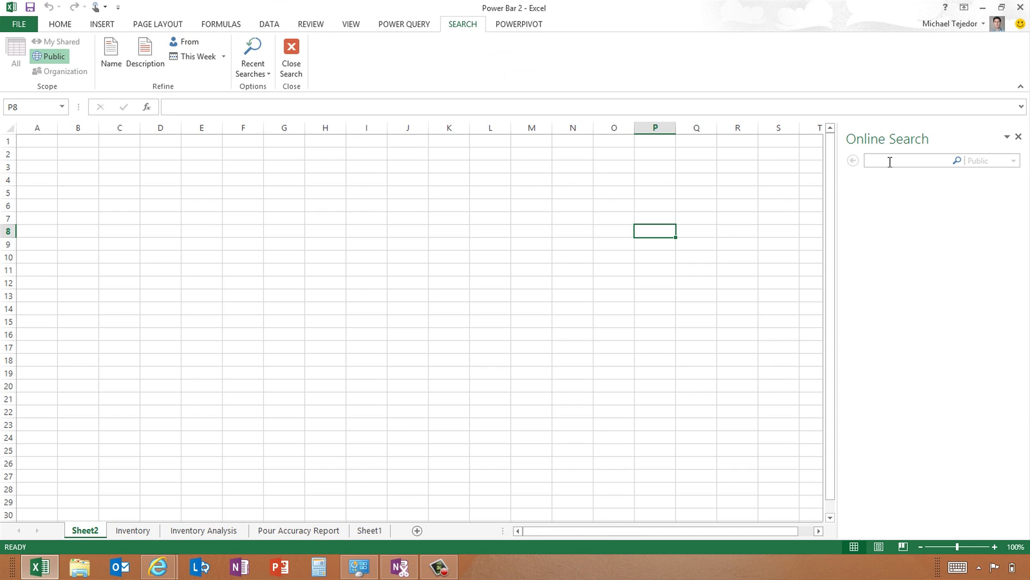
text(seattle businesses)
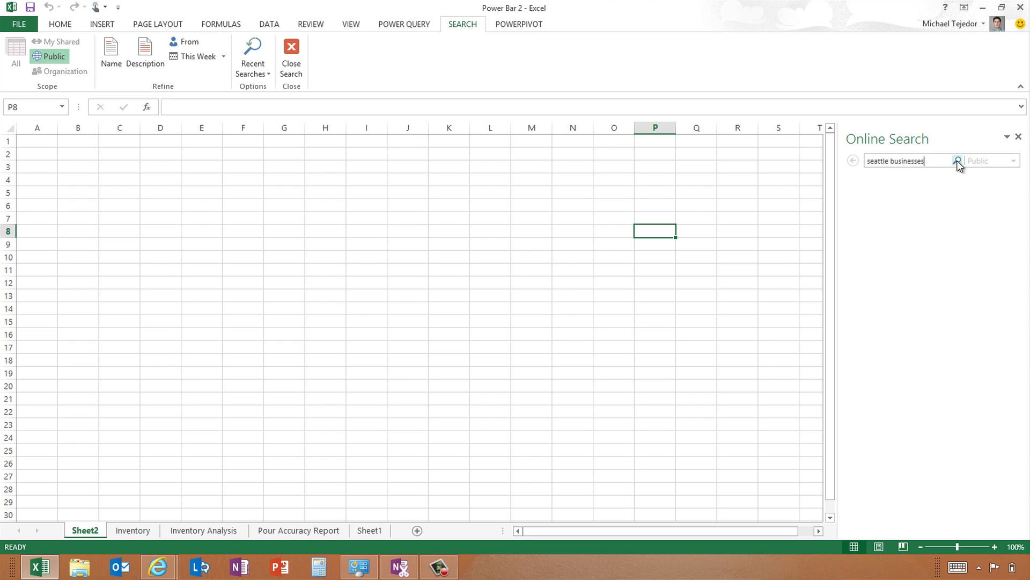
click(959, 160)
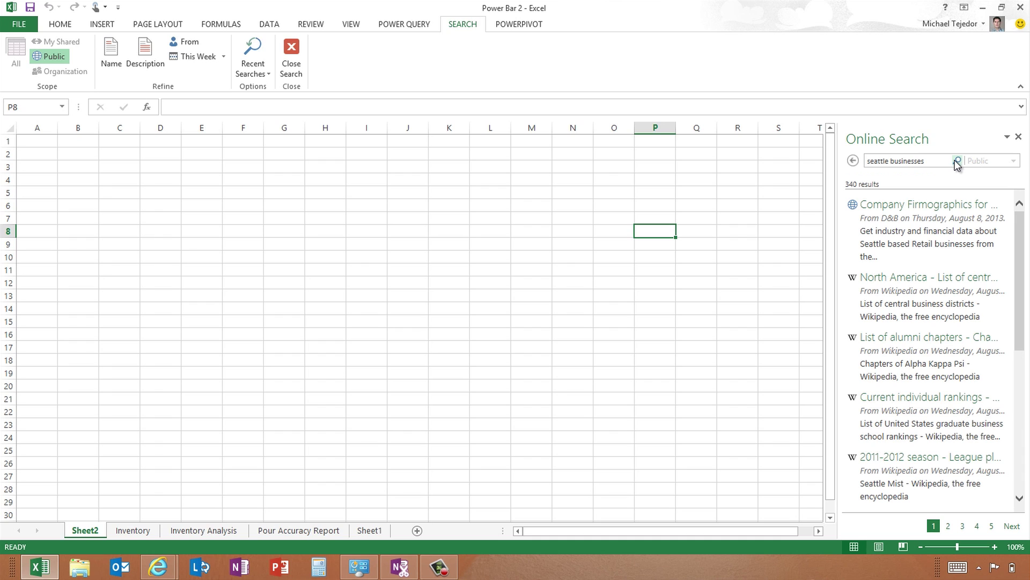
mouse_move(914, 218)
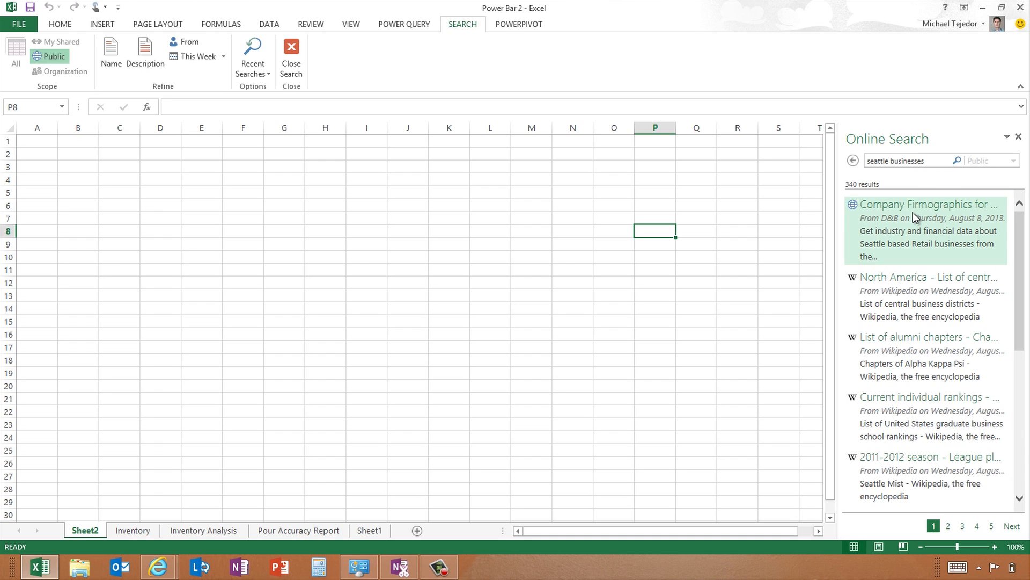
click(926, 204)
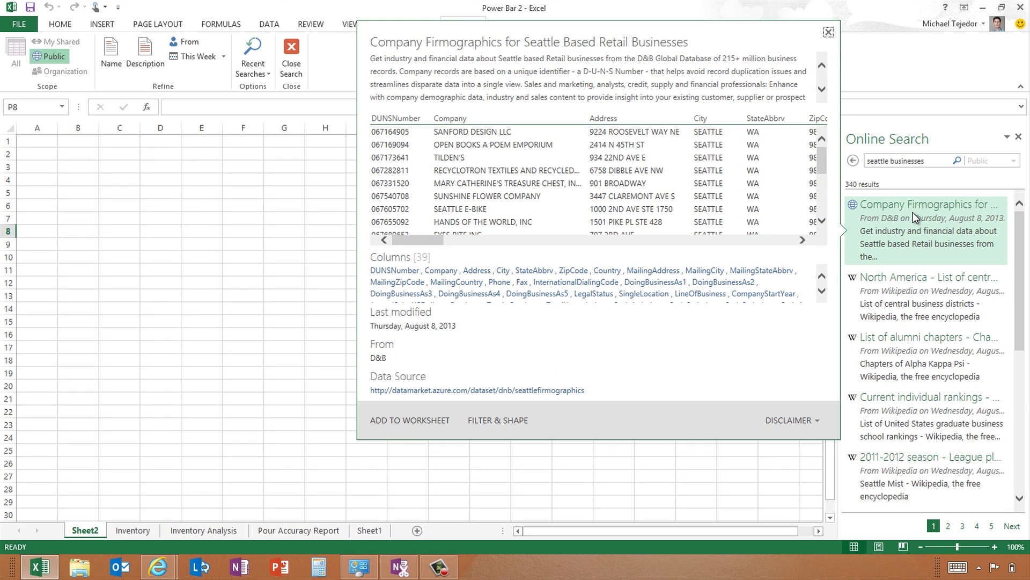
click(927, 277)
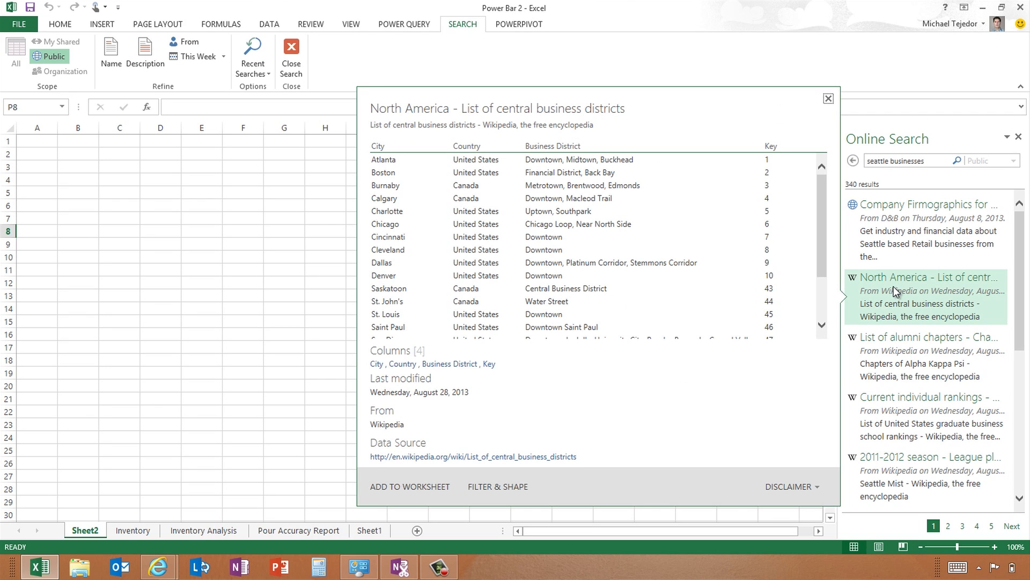
mouse_move(892, 273)
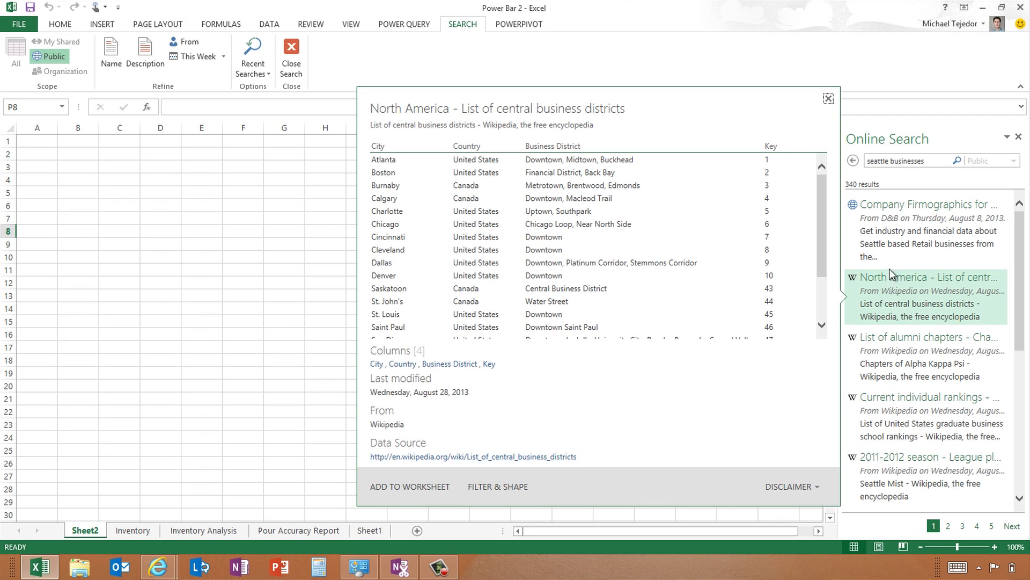
click(828, 98)
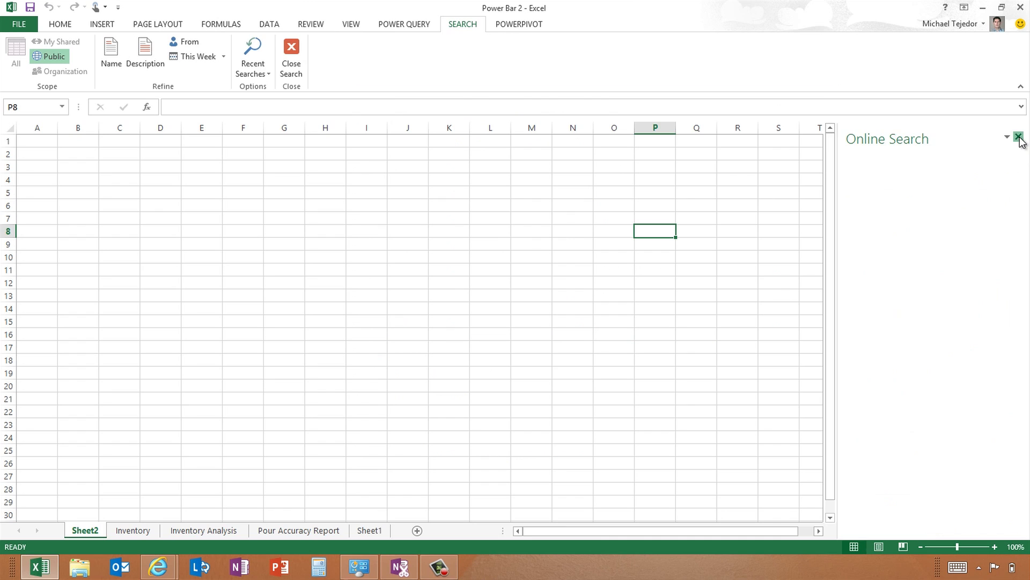
Browse the From File, From Database and From Other Sources connector lists.
click(1017, 138)
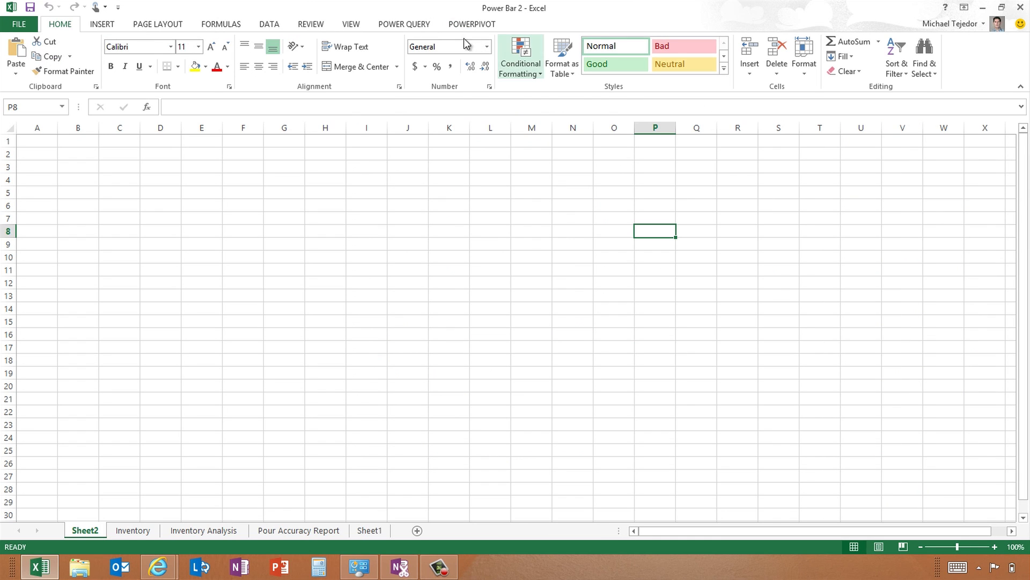
click(406, 24)
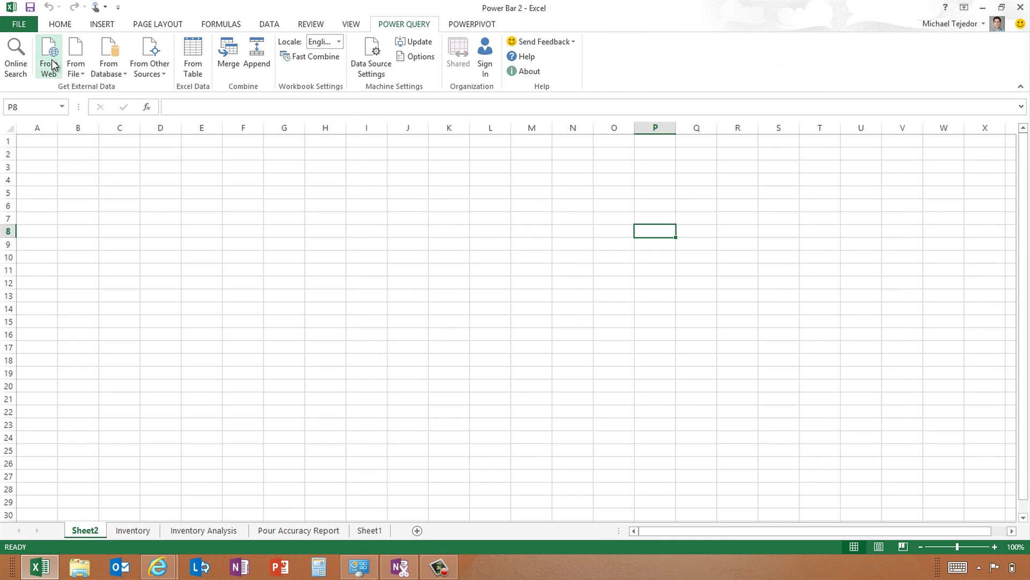
click(75, 54)
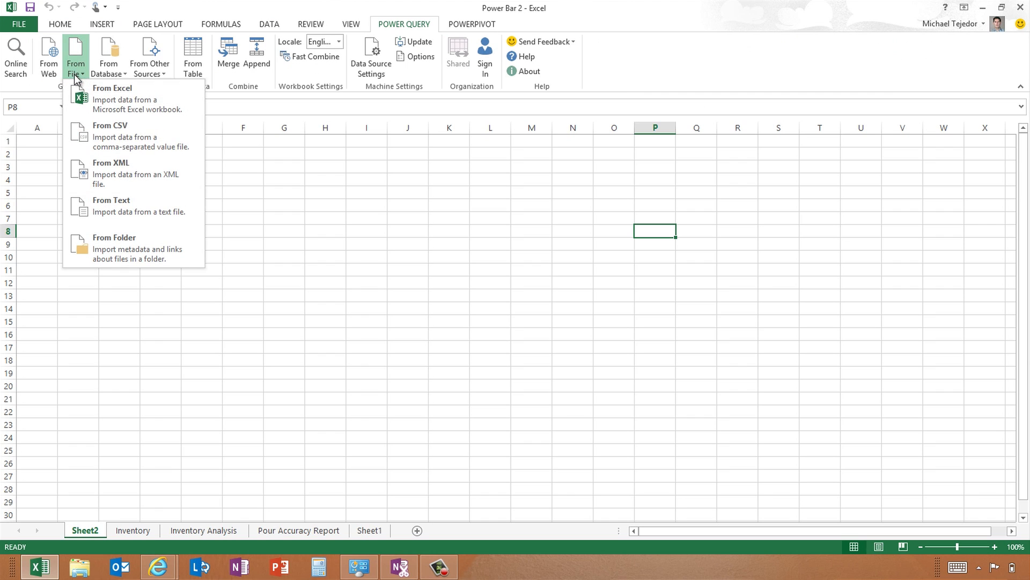
mouse_move(123, 195)
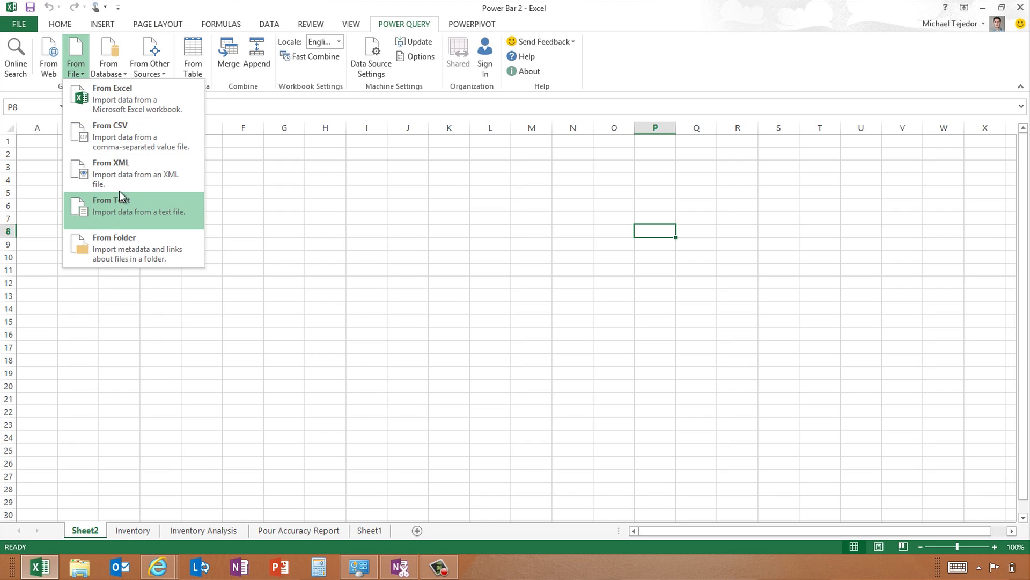
click(108, 57)
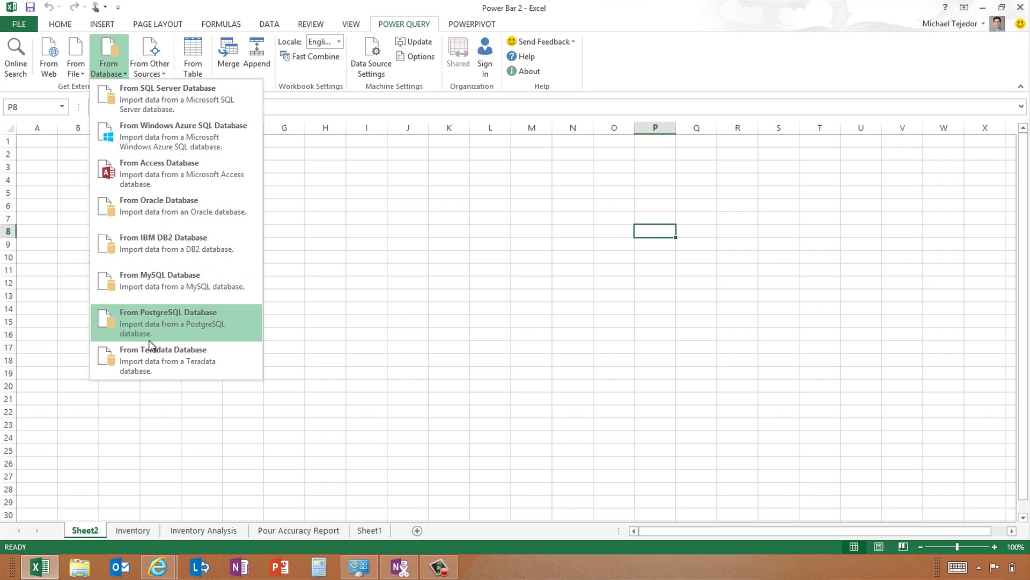
mouse_move(167, 69)
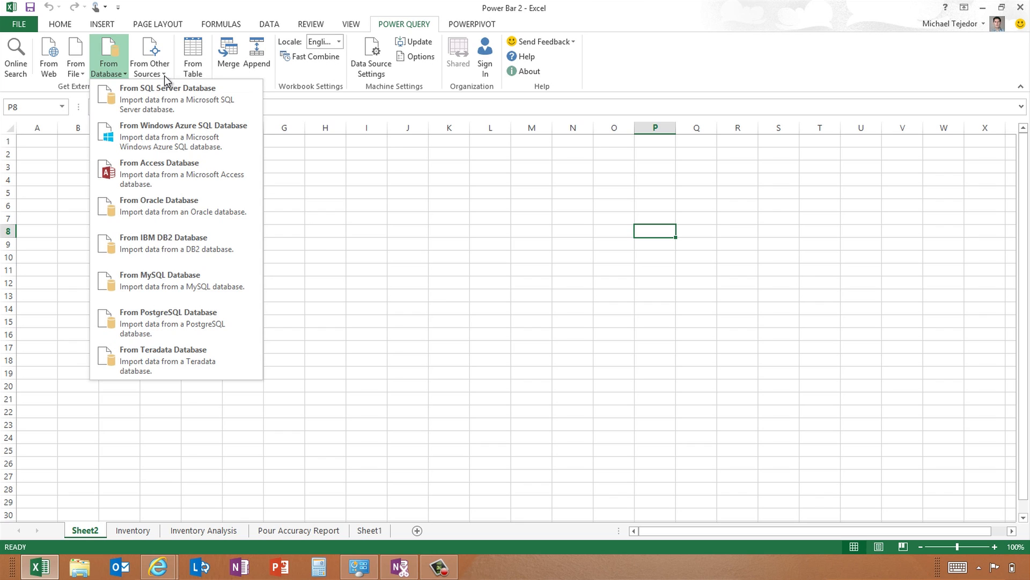
click(152, 59)
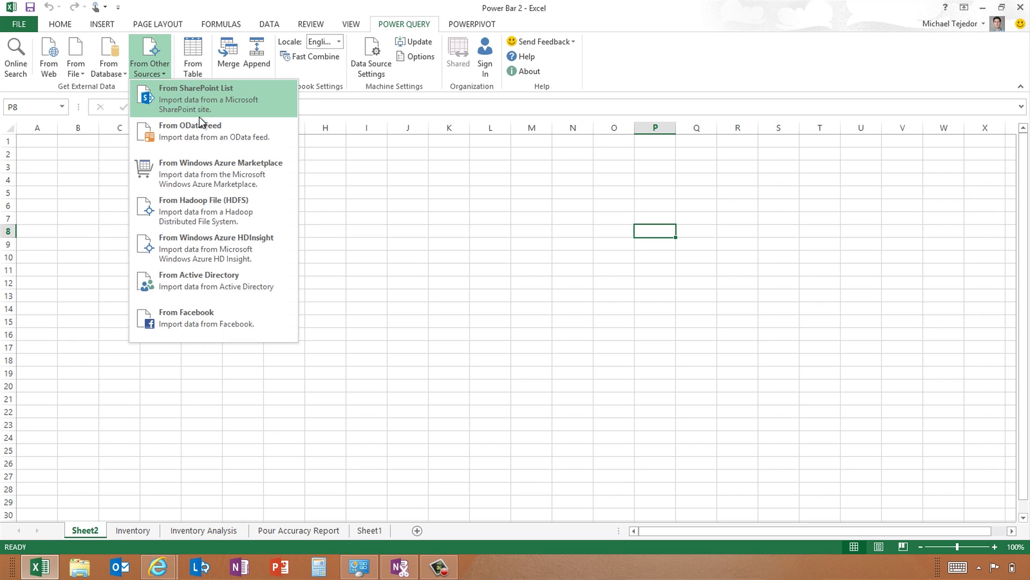
mouse_move(234, 226)
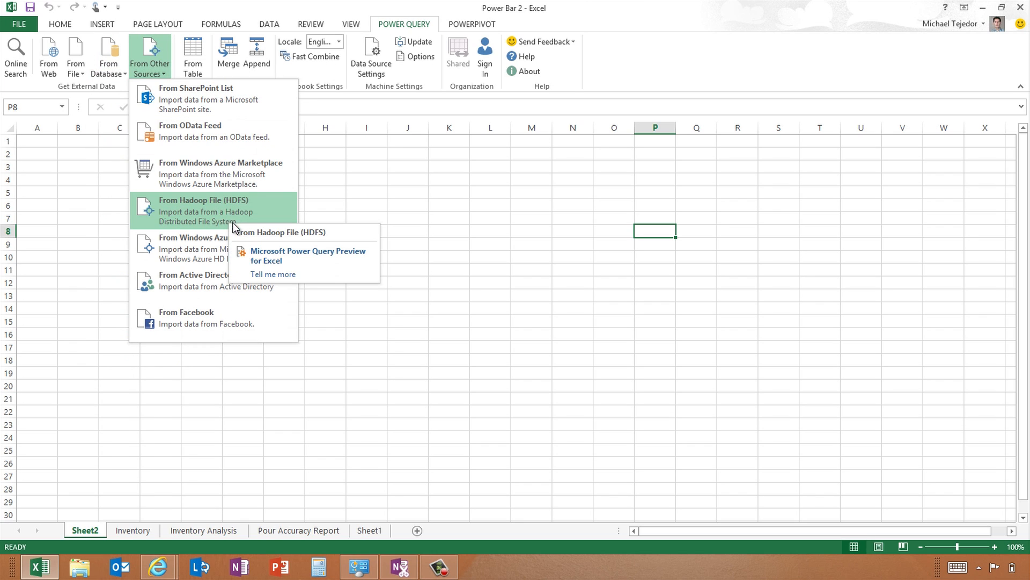
mouse_move(157, 321)
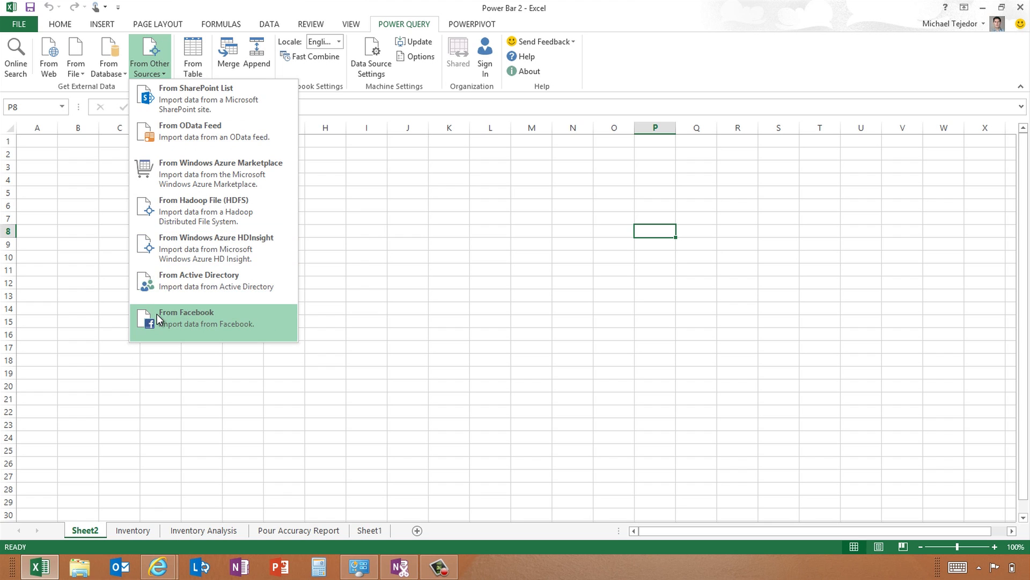
mouse_move(202, 112)
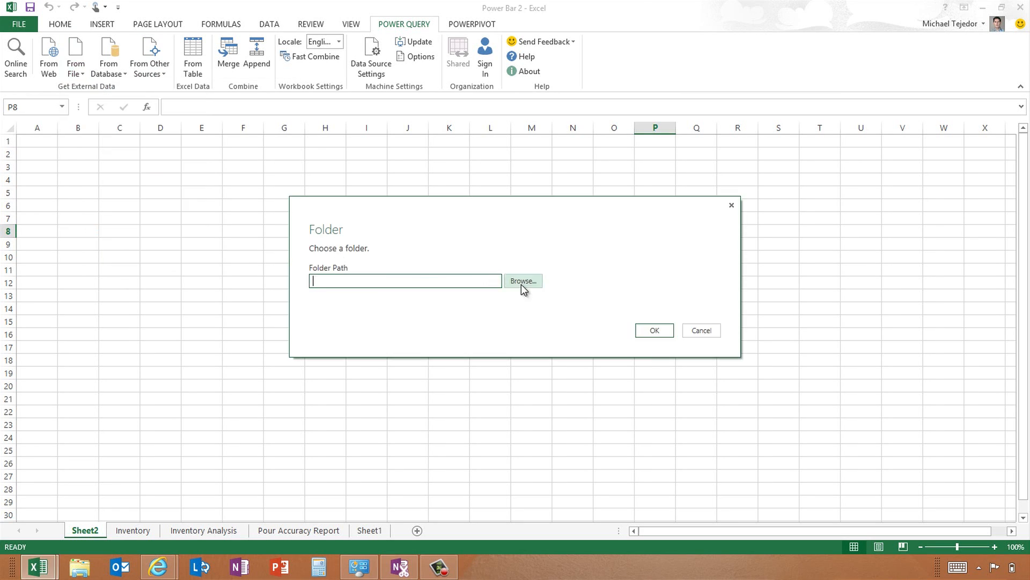
Pick PBI Demo\Bar\Inventory as the From Folder source and load its files.
click(523, 281)
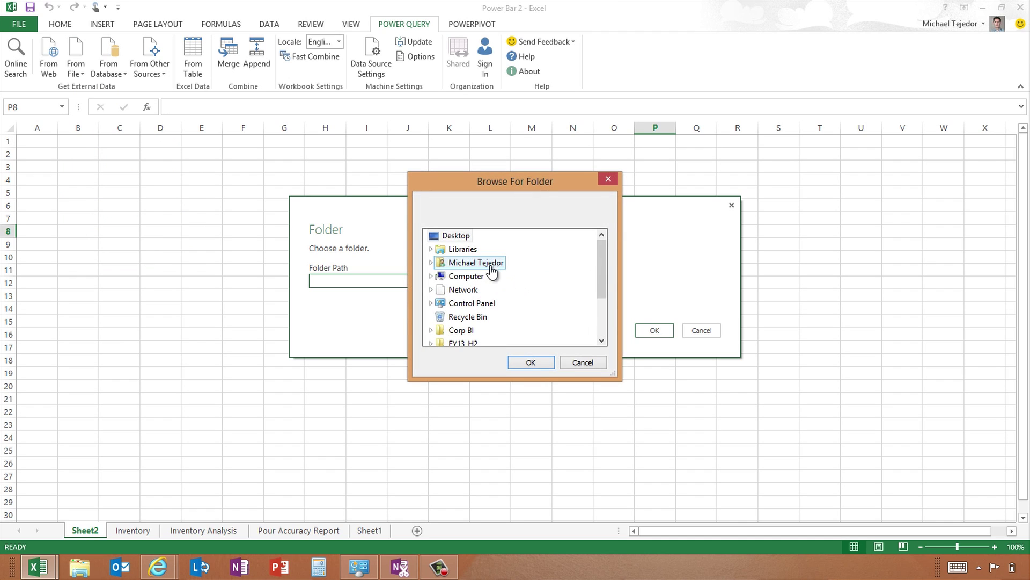
scroll(down, 3)
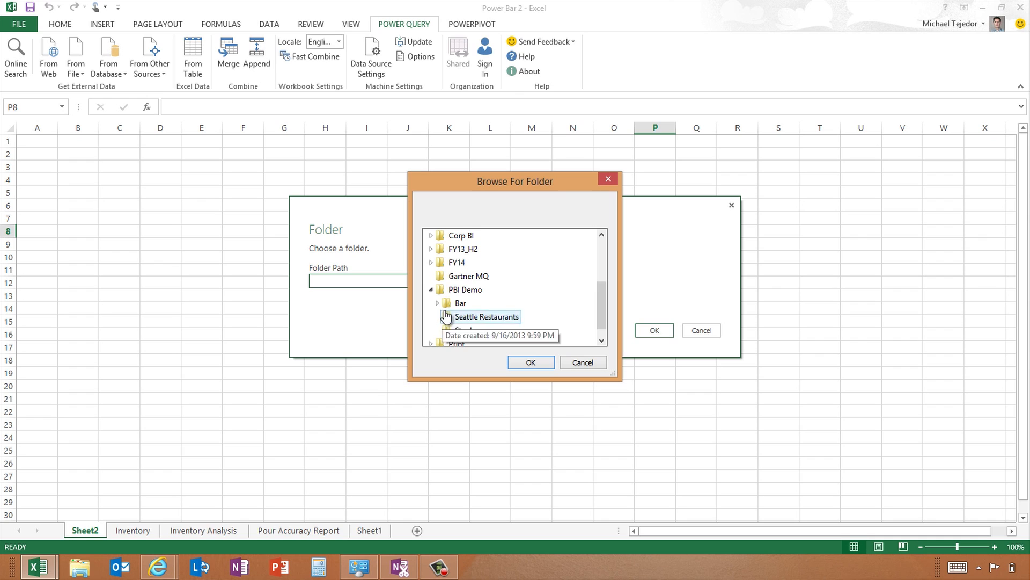
click(438, 304)
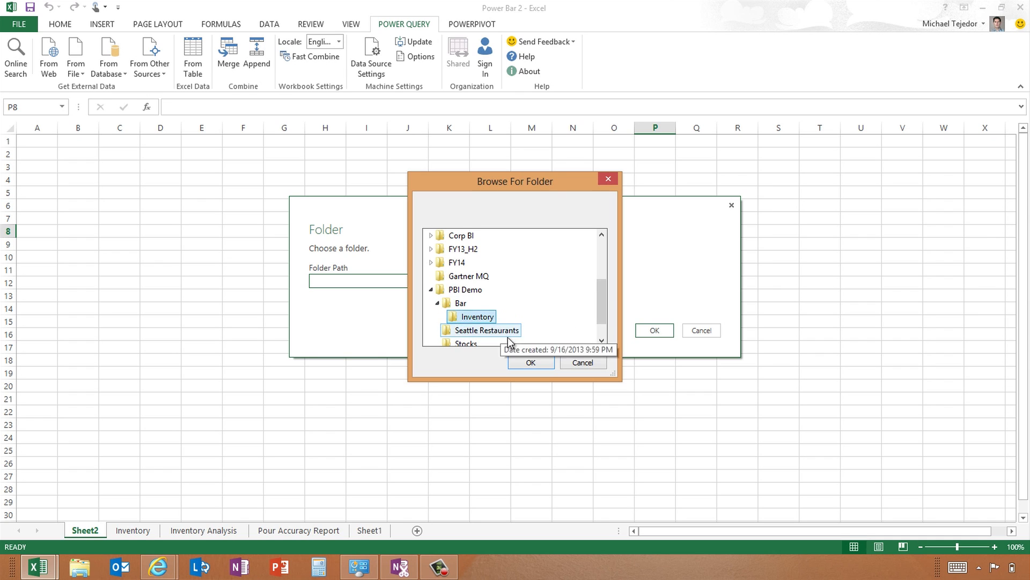
click(531, 362)
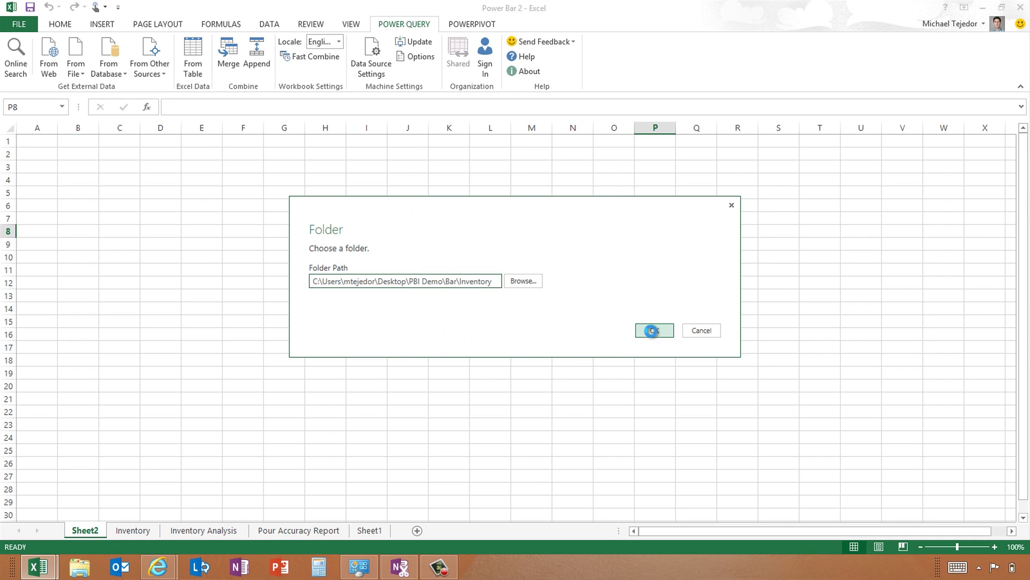
click(653, 330)
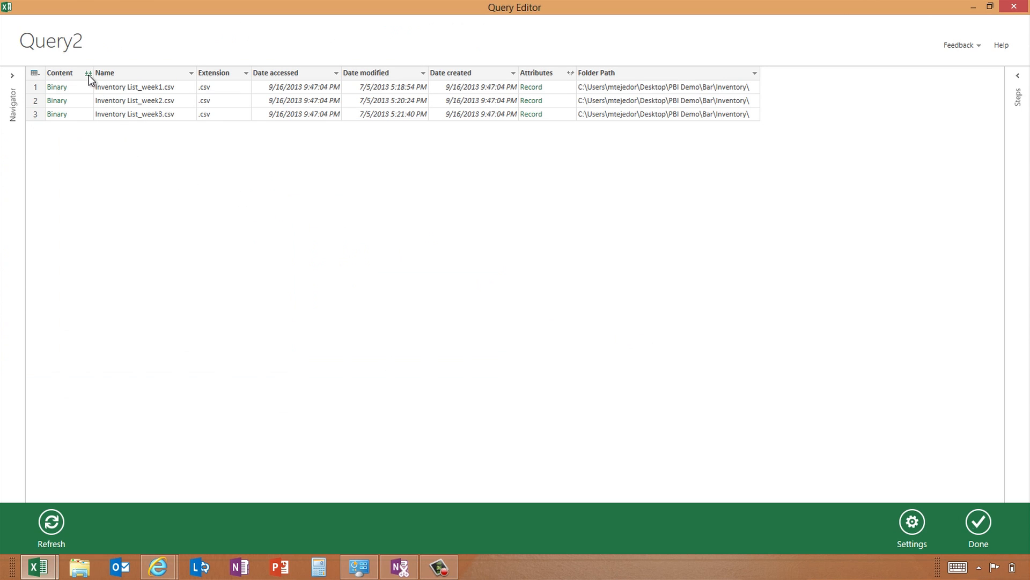
Combine the three CSVs, promote the first row to headers, and make Prev On Hand numeric.
click(90, 73)
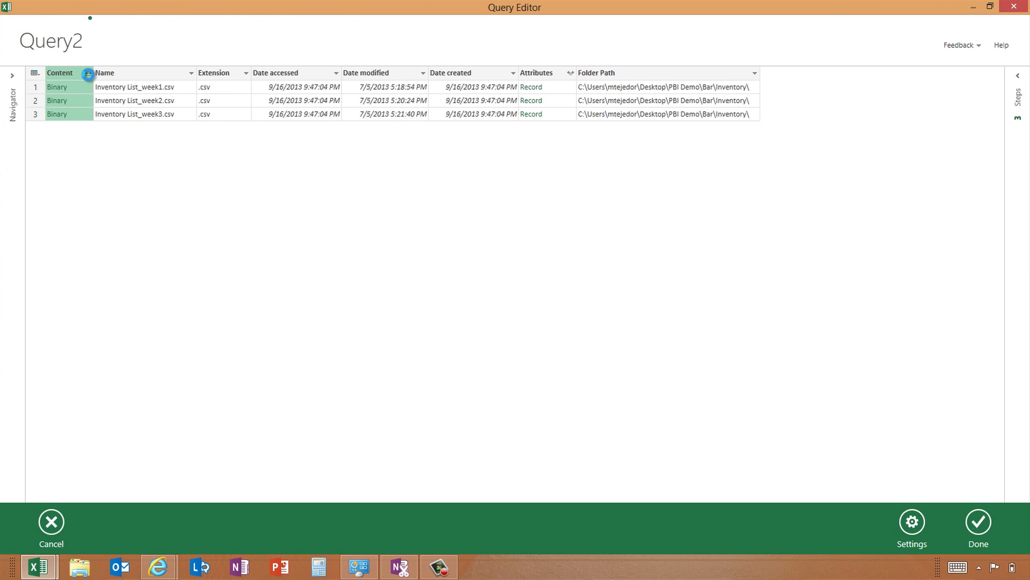
click(87, 73)
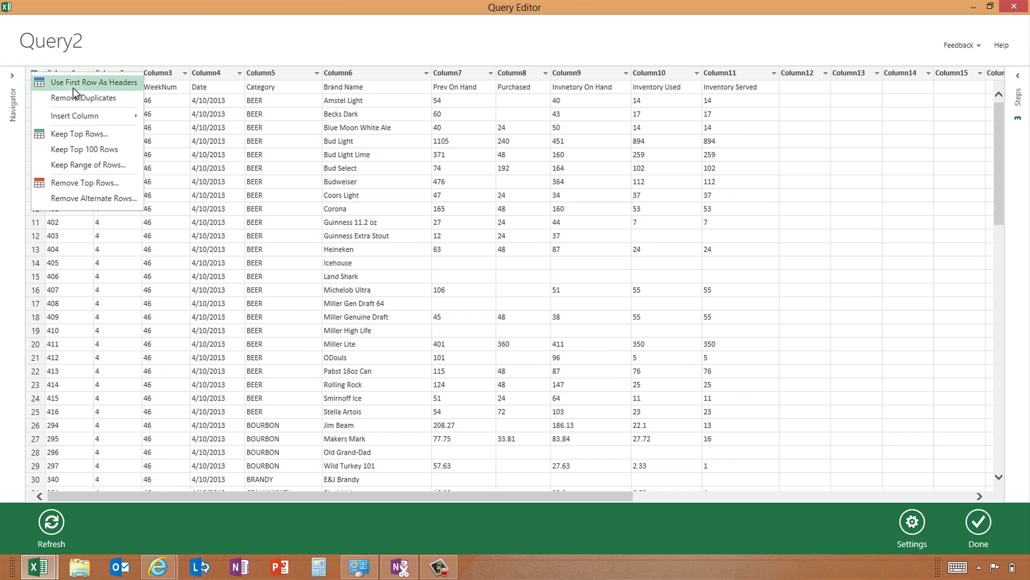
click(90, 82)
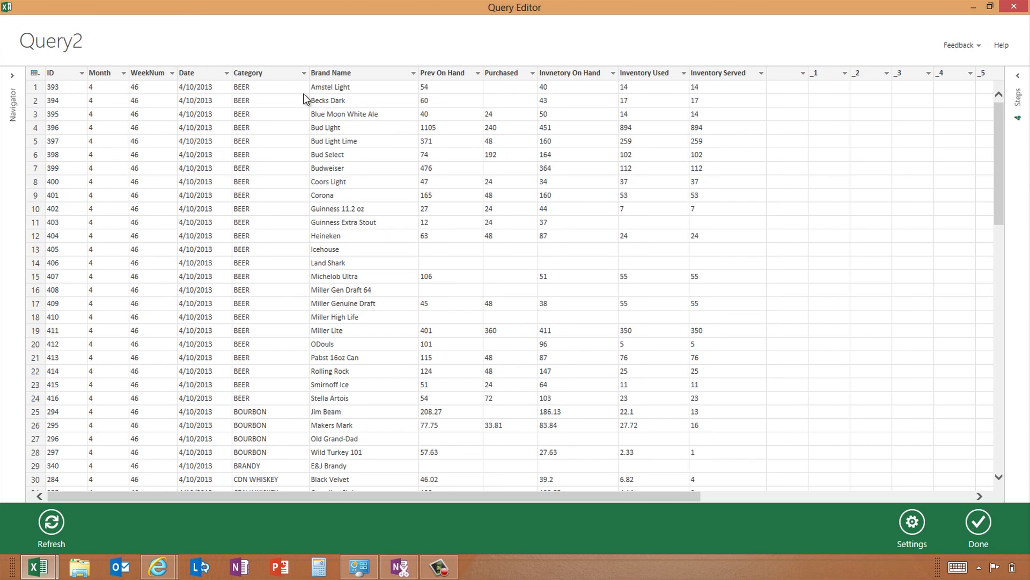
right_click(436, 87)
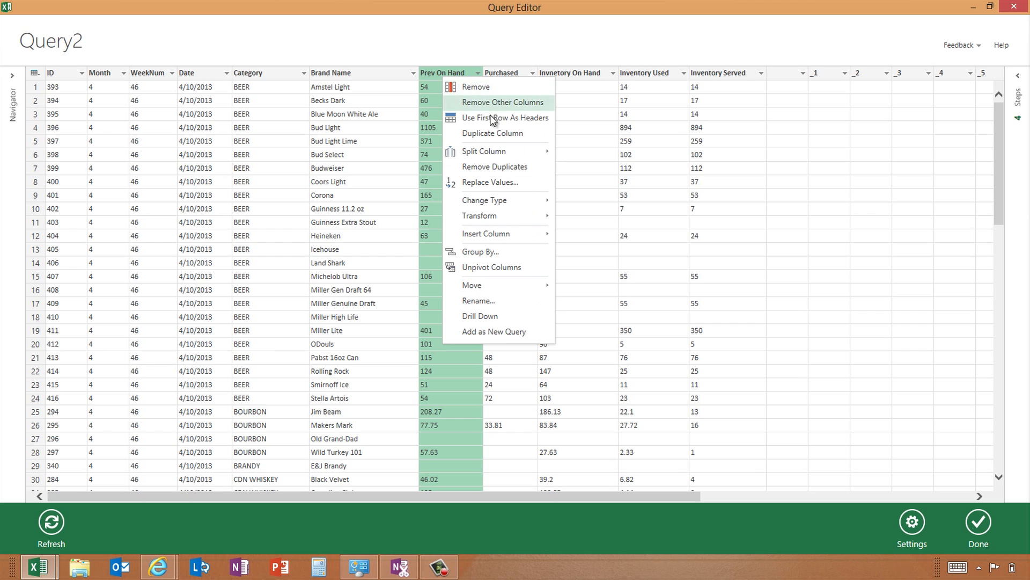
mouse_move(498, 157)
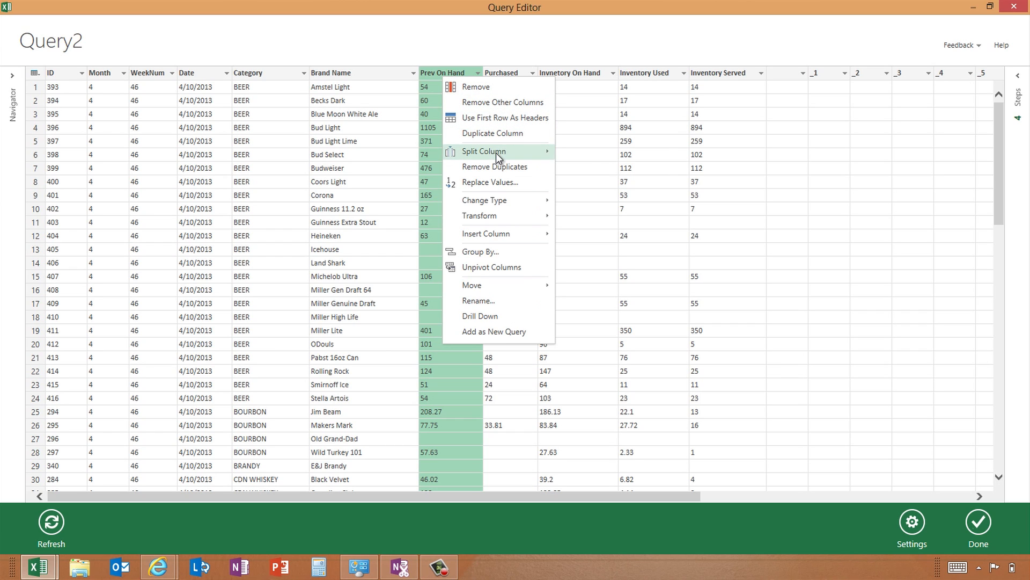
mouse_move(500, 171)
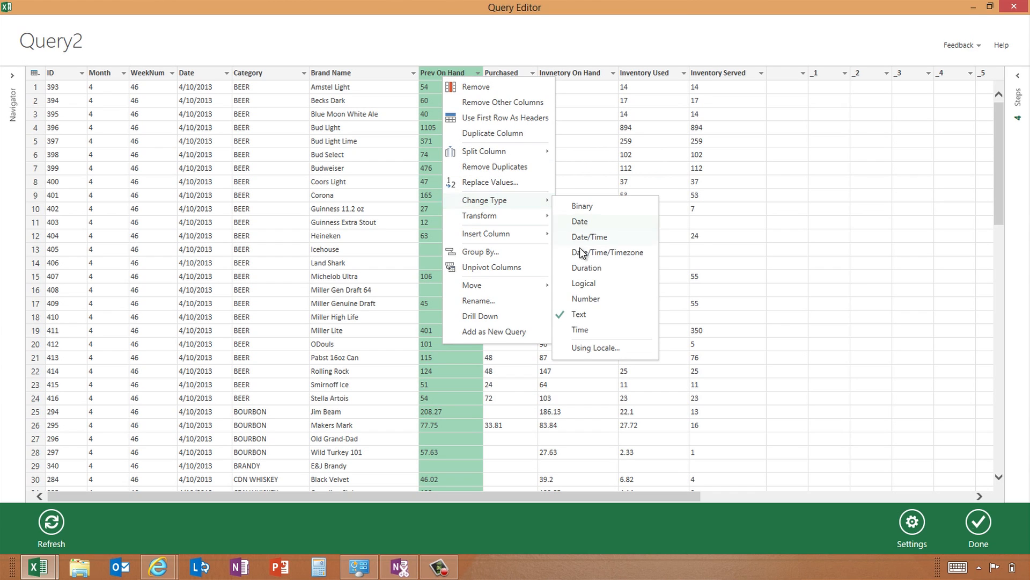
click(586, 298)
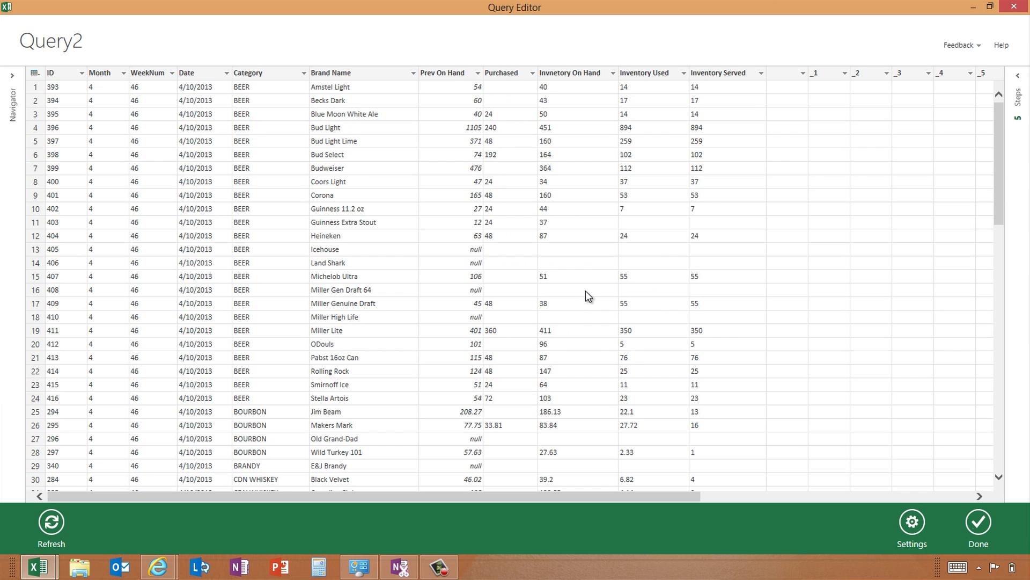
mouse_move(999, 87)
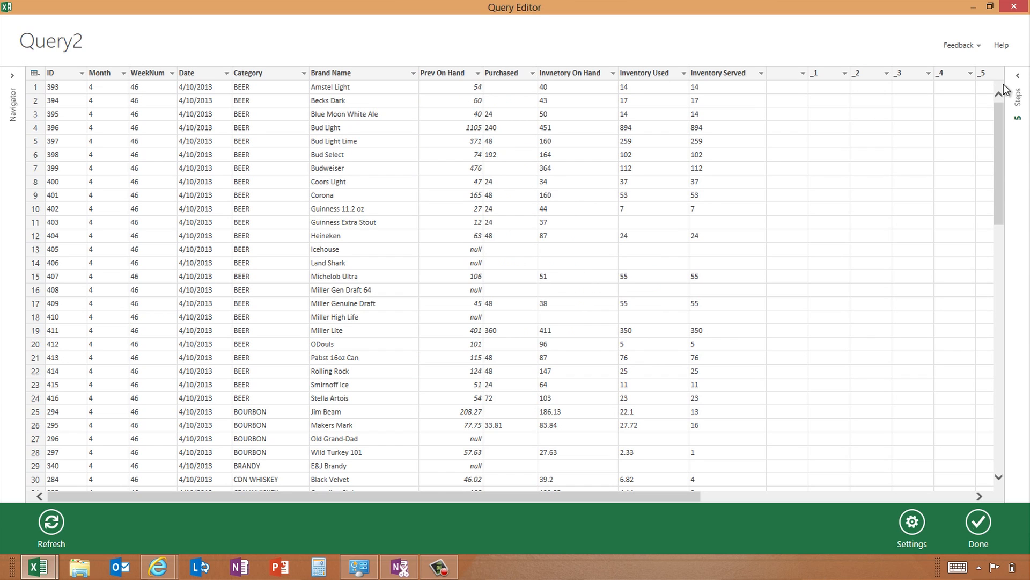
click(1021, 78)
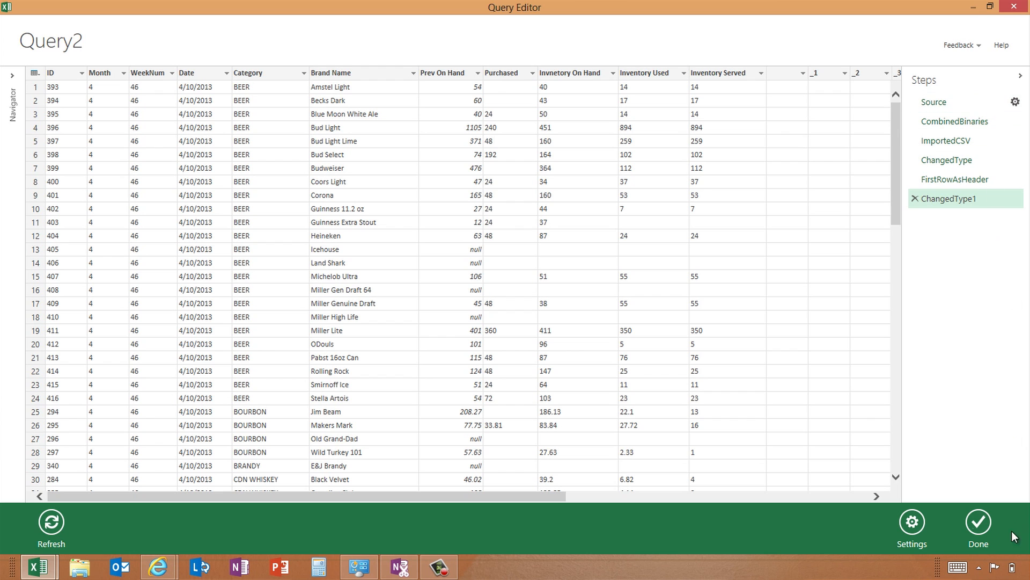
click(978, 522)
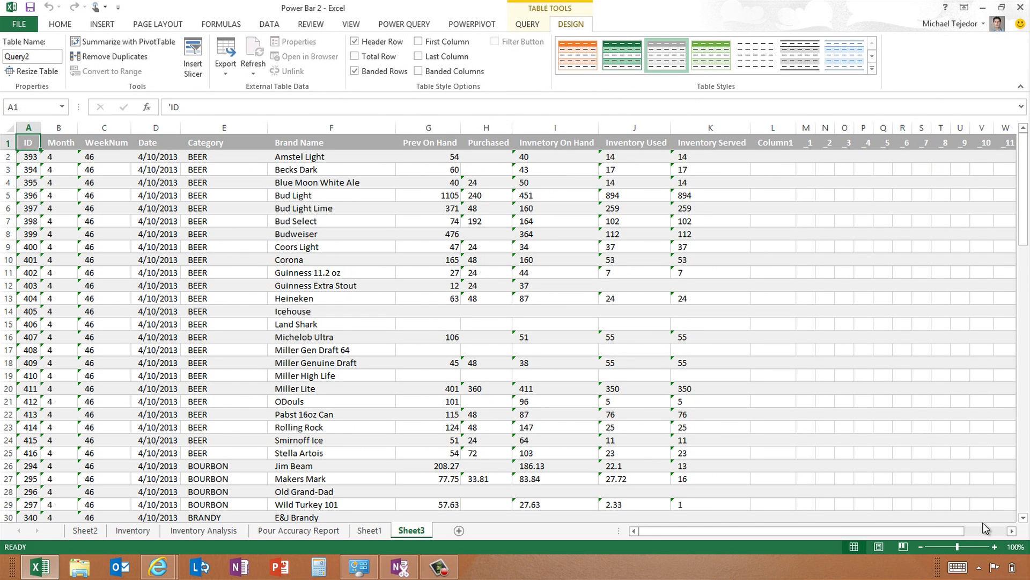
click(528, 25)
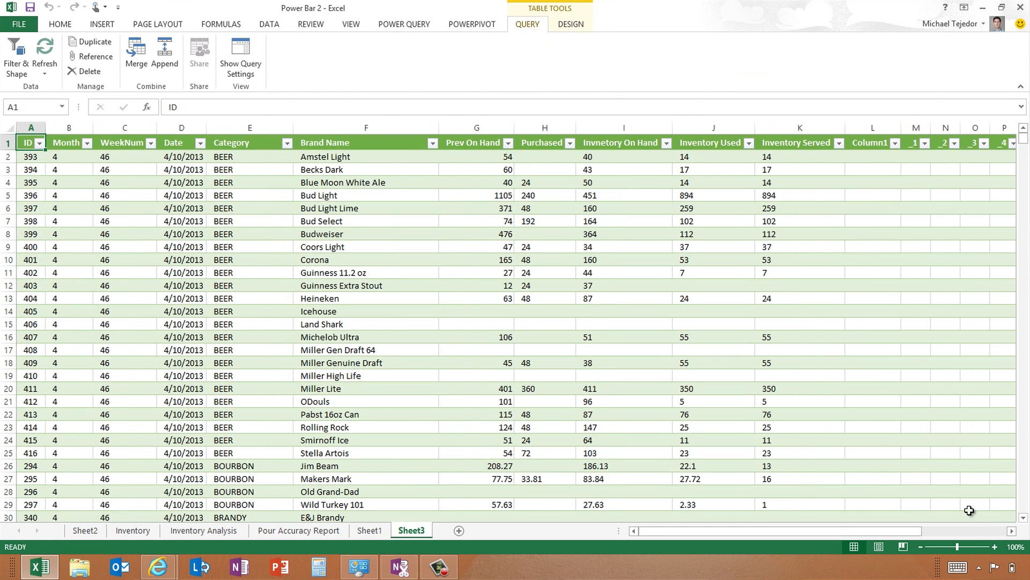
mouse_move(1023, 152)
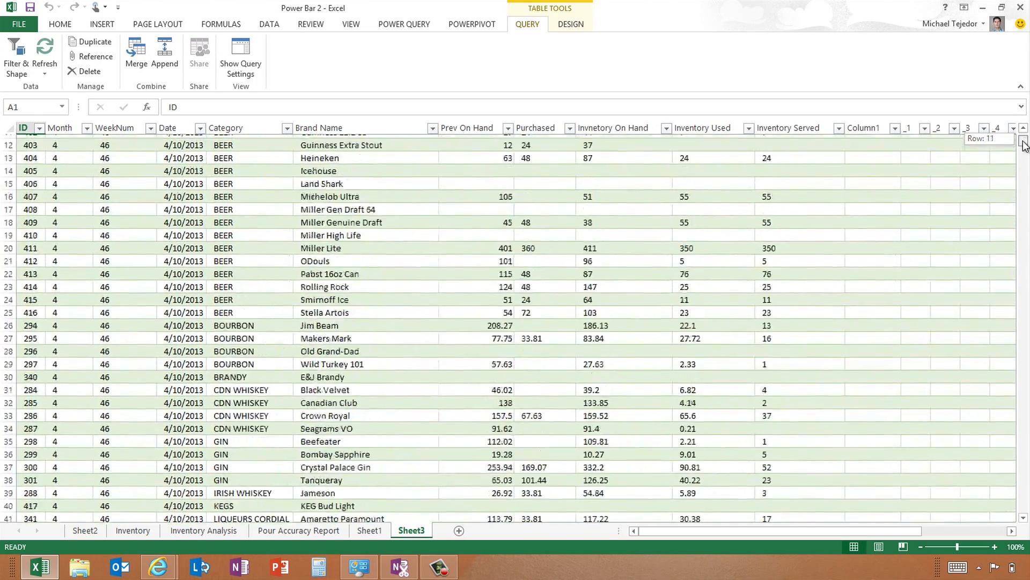
scroll(up, 3)
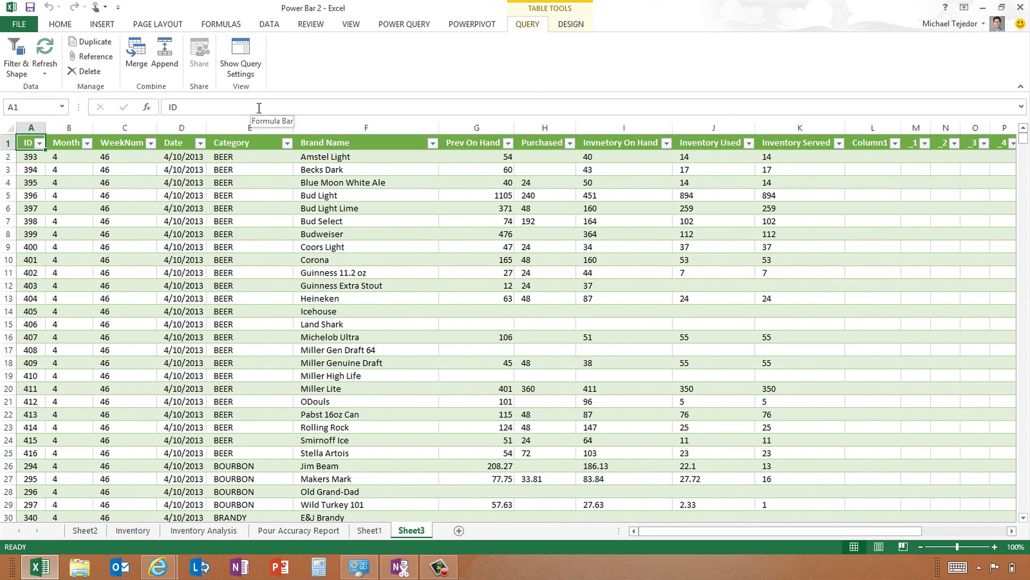
Review table relationships in PowerPivot's Diagram View, then close PowerPivot.
click(473, 24)
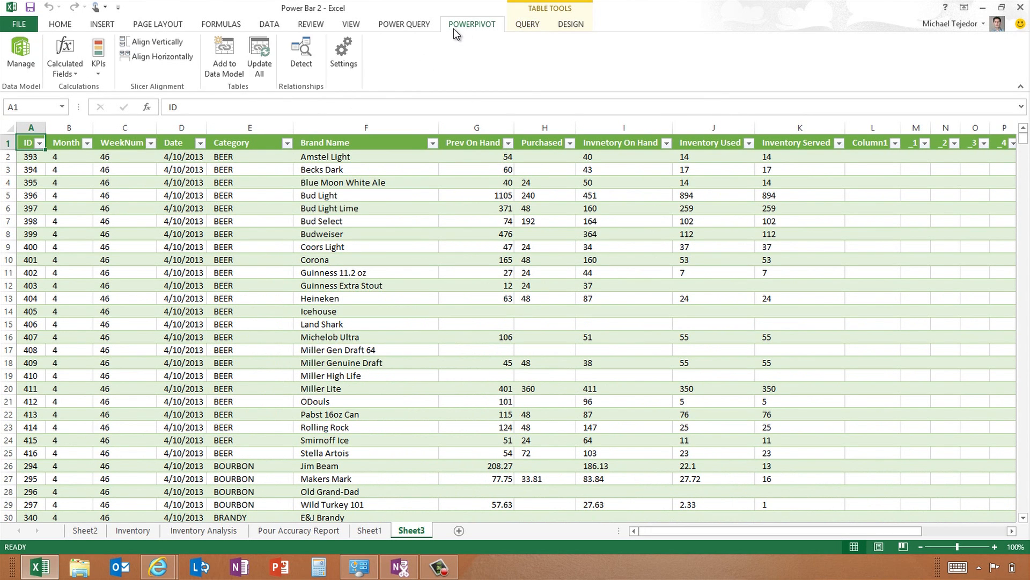
click(20, 48)
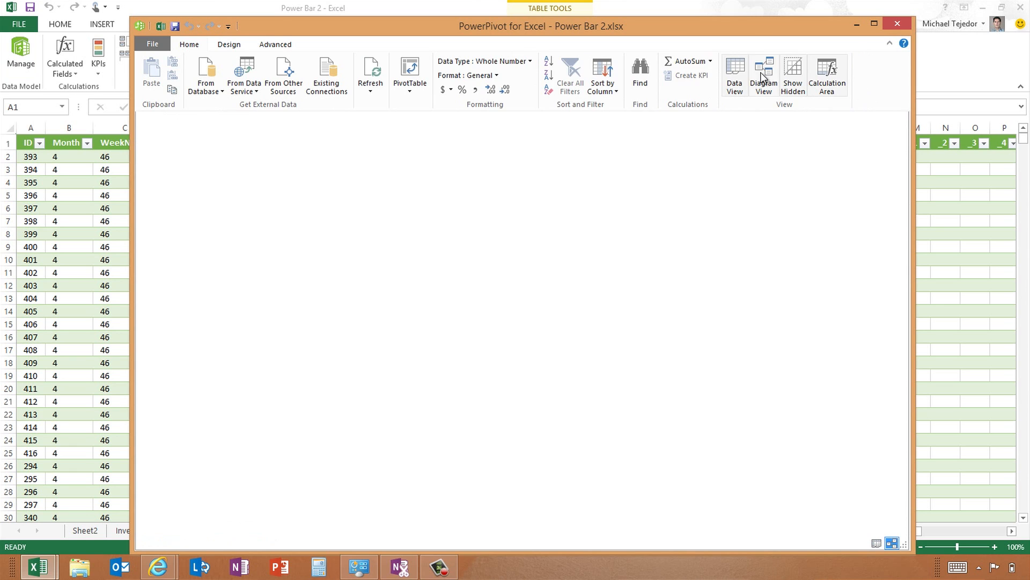
click(763, 70)
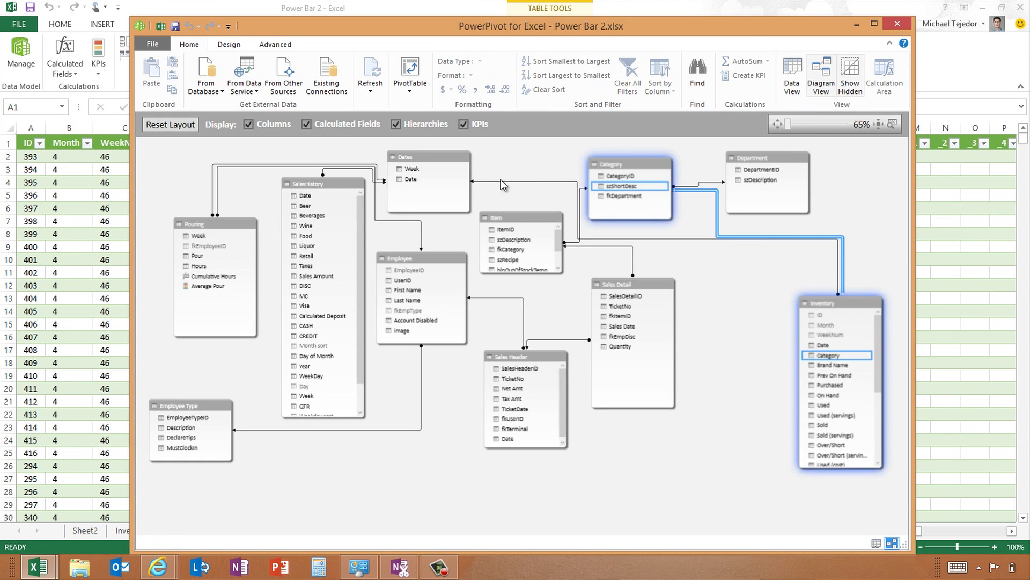
mouse_move(879, 49)
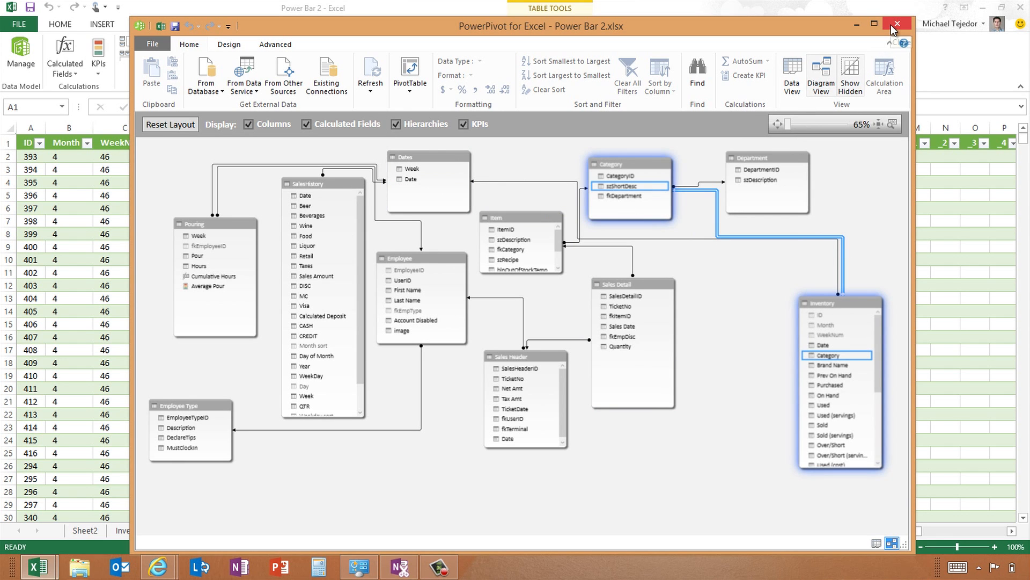
click(898, 9)
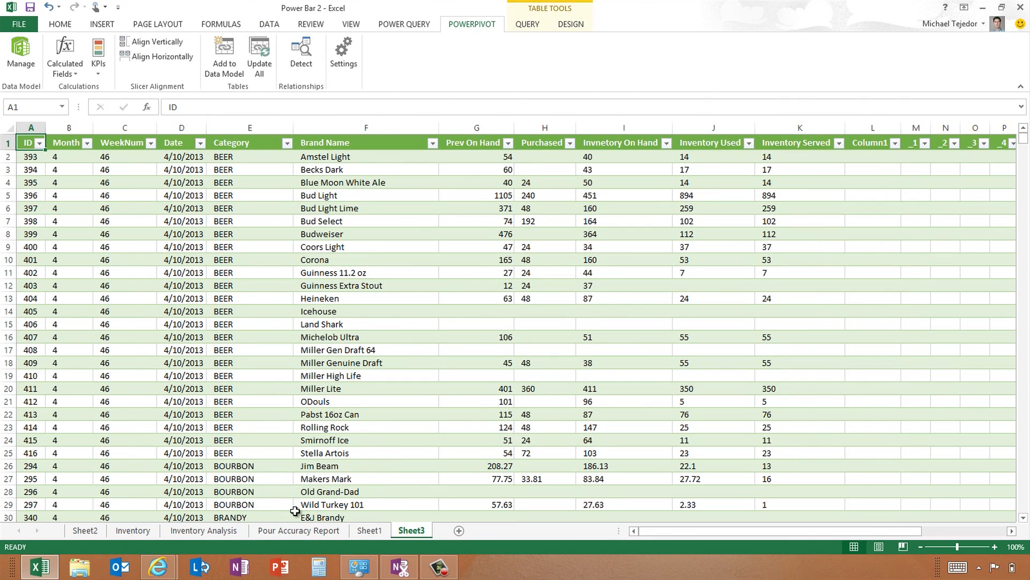
Open the Inventory Analysis report with Over/Short Revenue charts by category and brand.
click(203, 530)
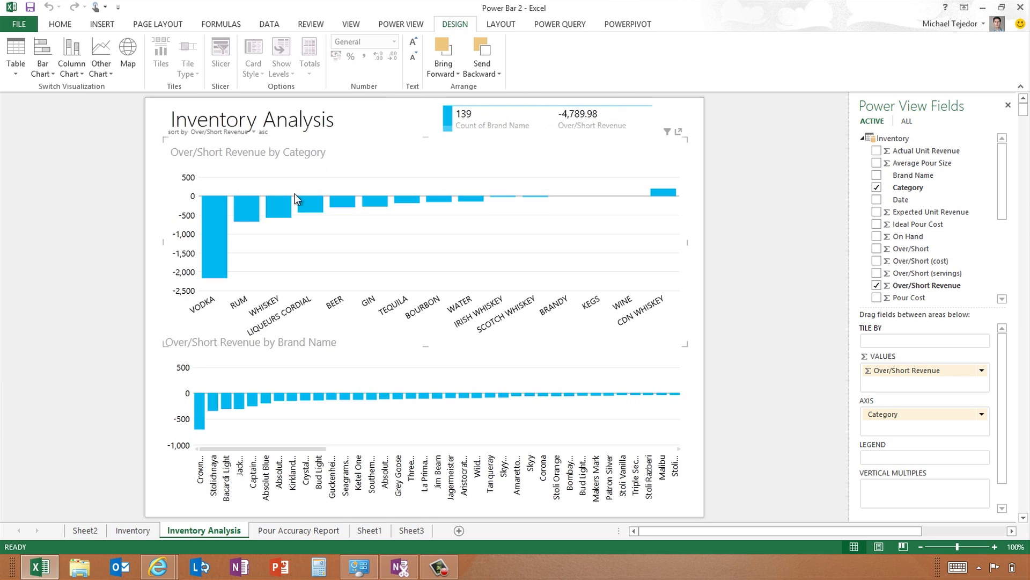
click(216, 229)
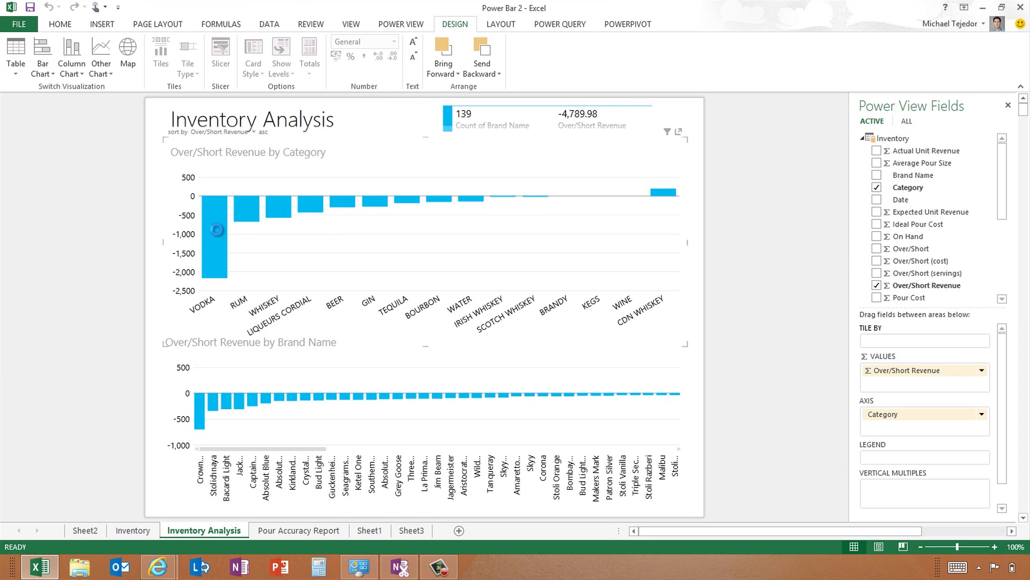
Cross-filter the report on VODKA, showing 24 brands with -2,170.57 over/short revenue.
click(211, 234)
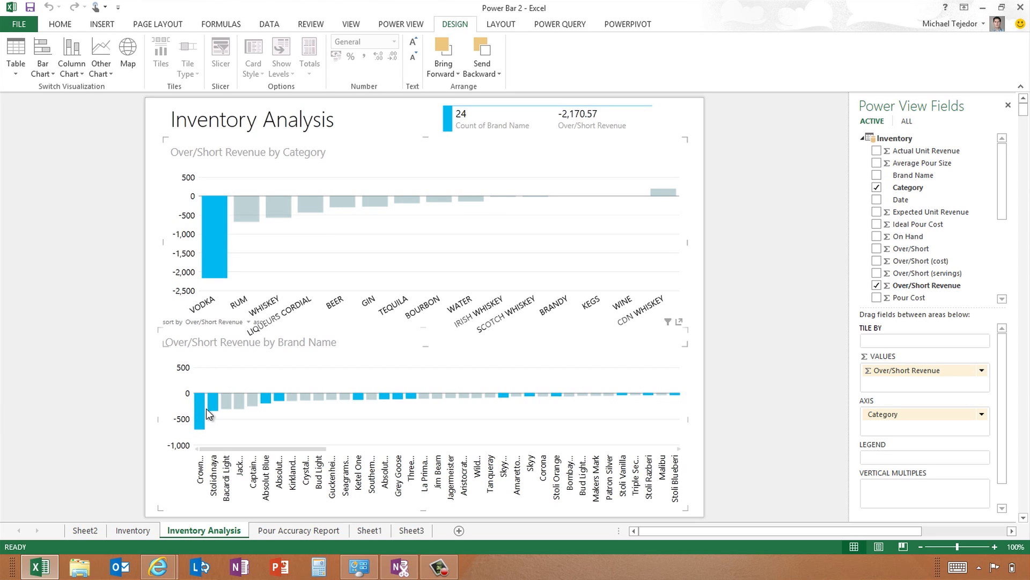
mouse_move(243, 408)
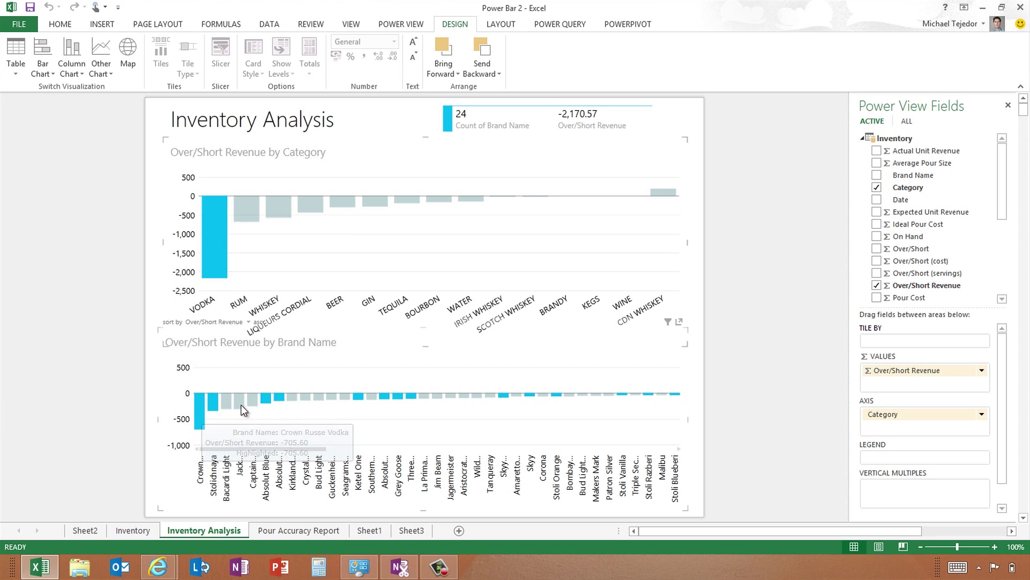
mouse_move(203, 424)
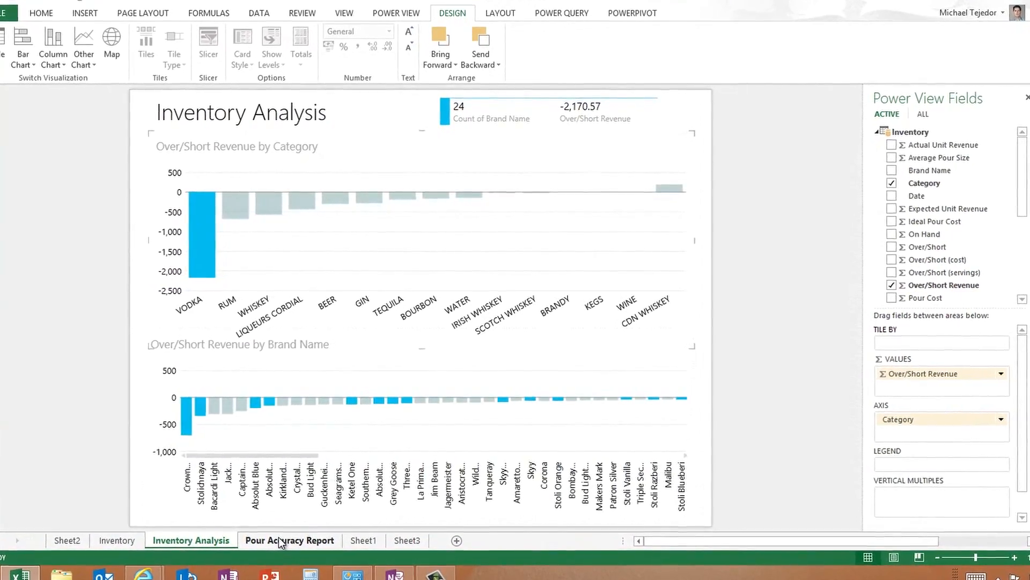
Switch to the Pour Accuracy Report sheet.
click(288, 540)
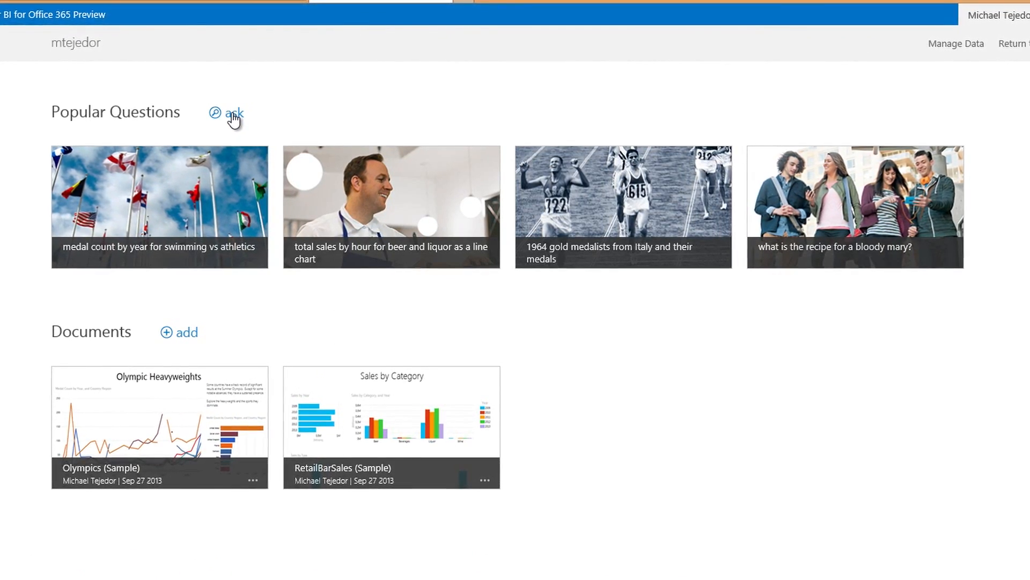
Open Q&A from the Popular Questions 'ask' link and activate the question box.
click(232, 113)
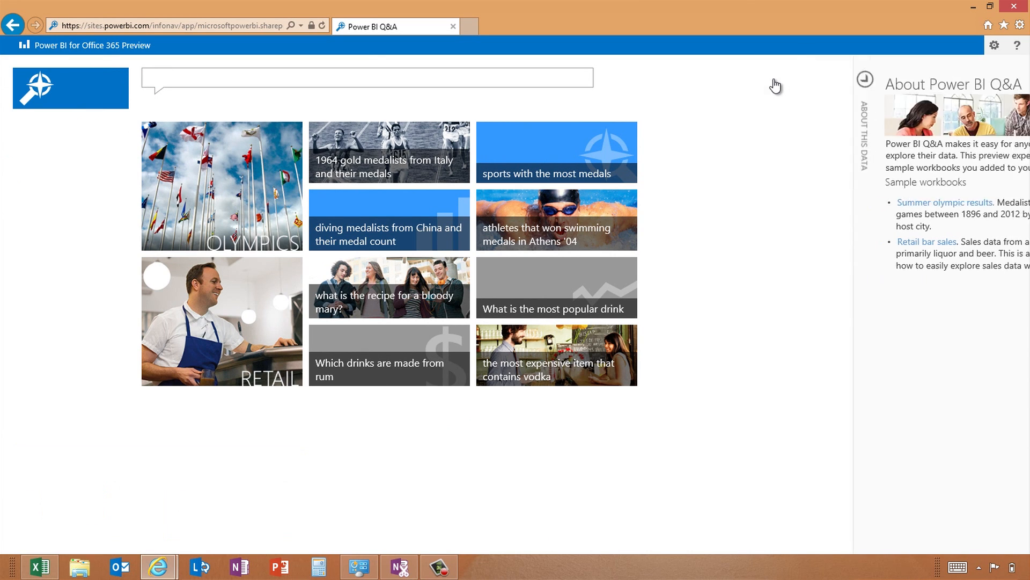
click(866, 79)
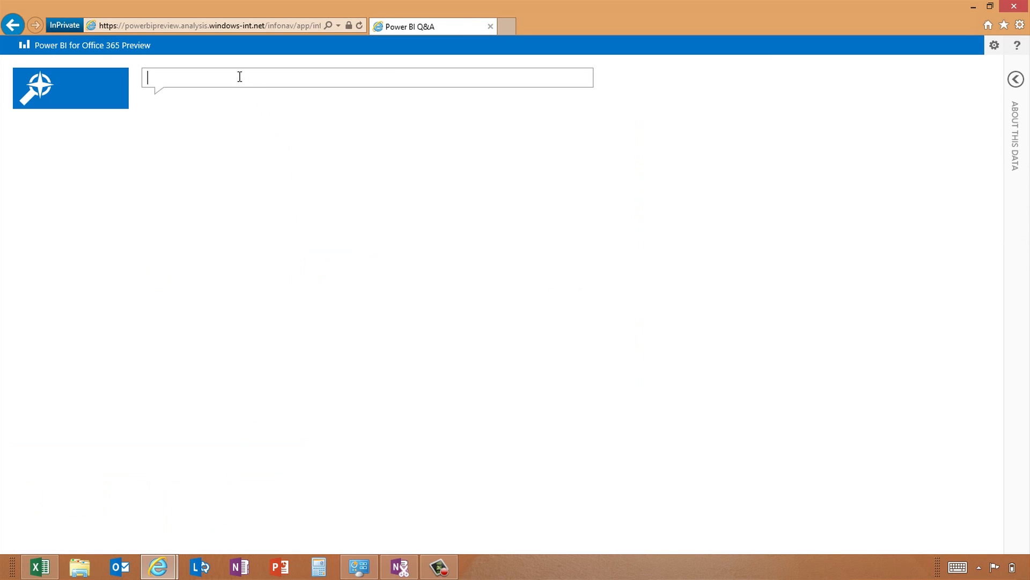
text(sales)
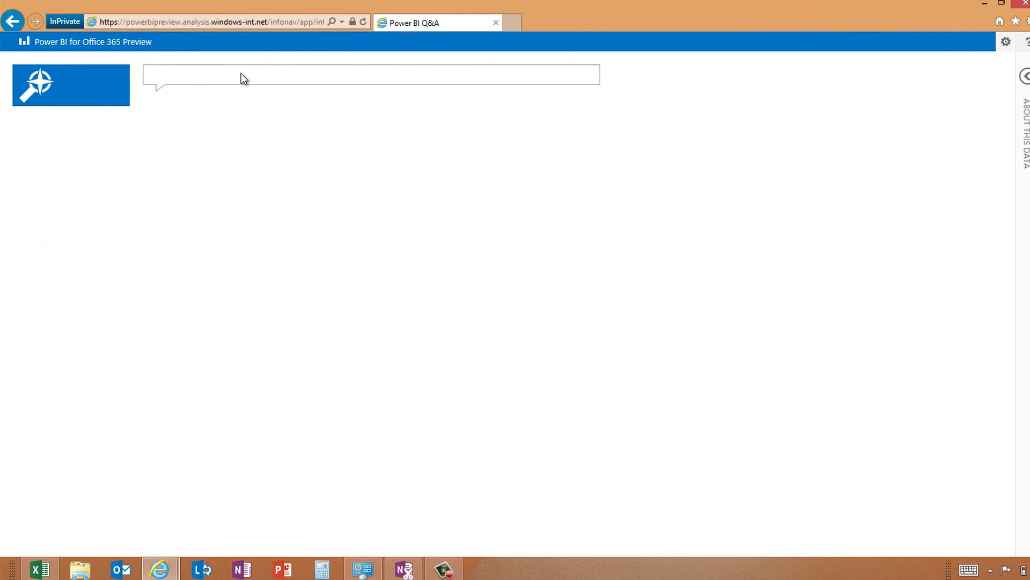
text(inventory)
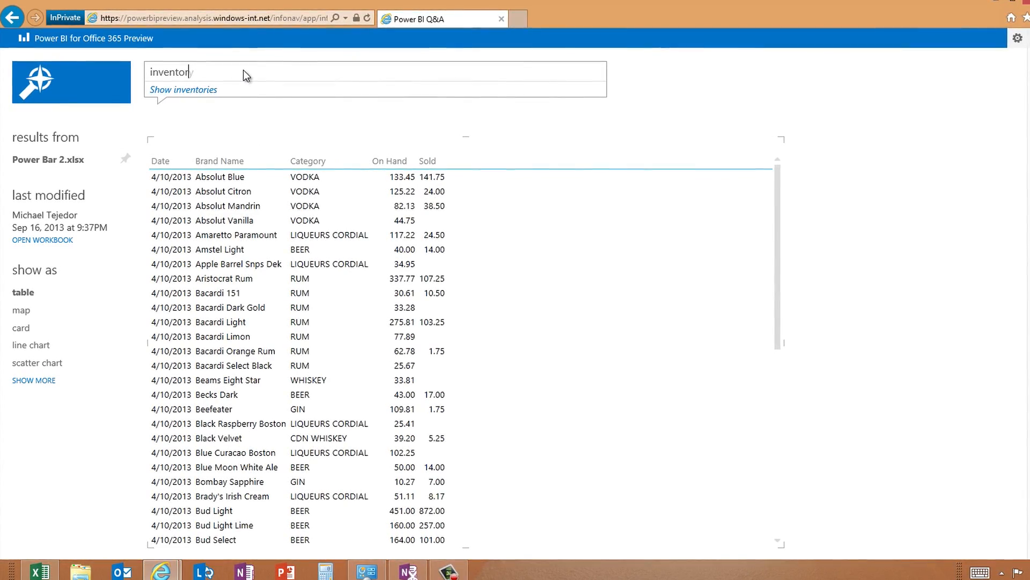
text(sales by)
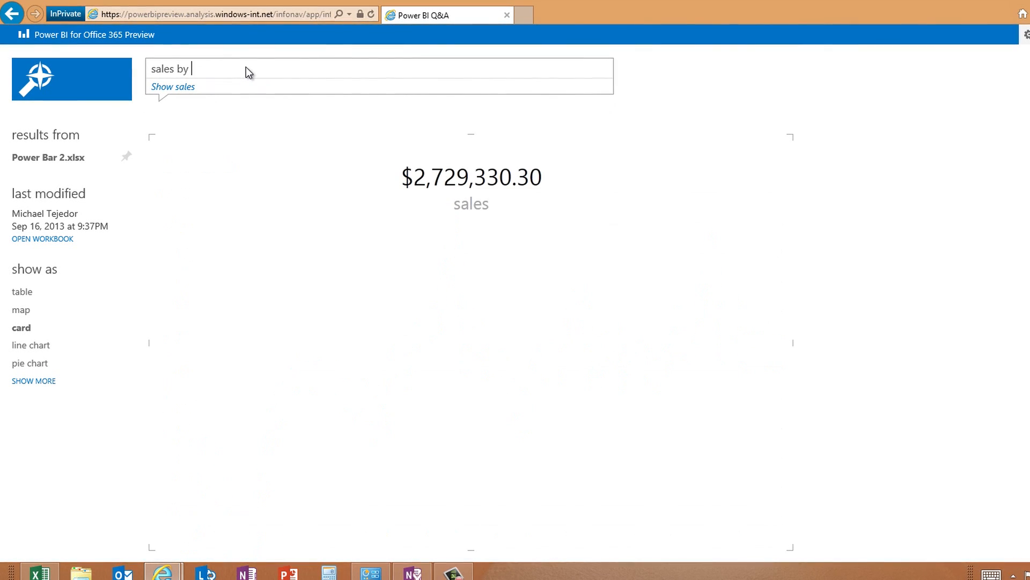
text(week)
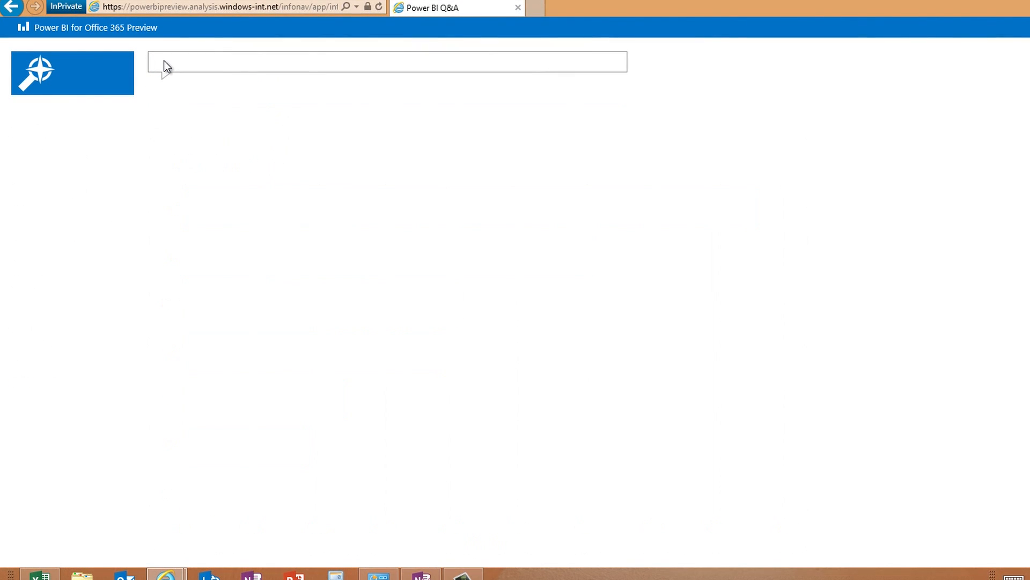
text(brand names on hand profit)
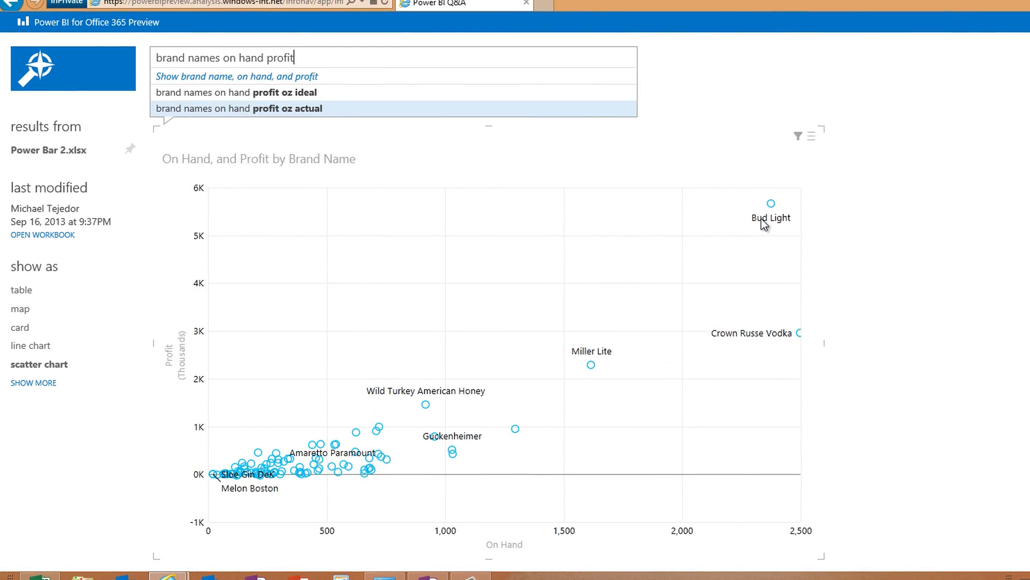
mouse_move(774, 203)
text(vodka vs )
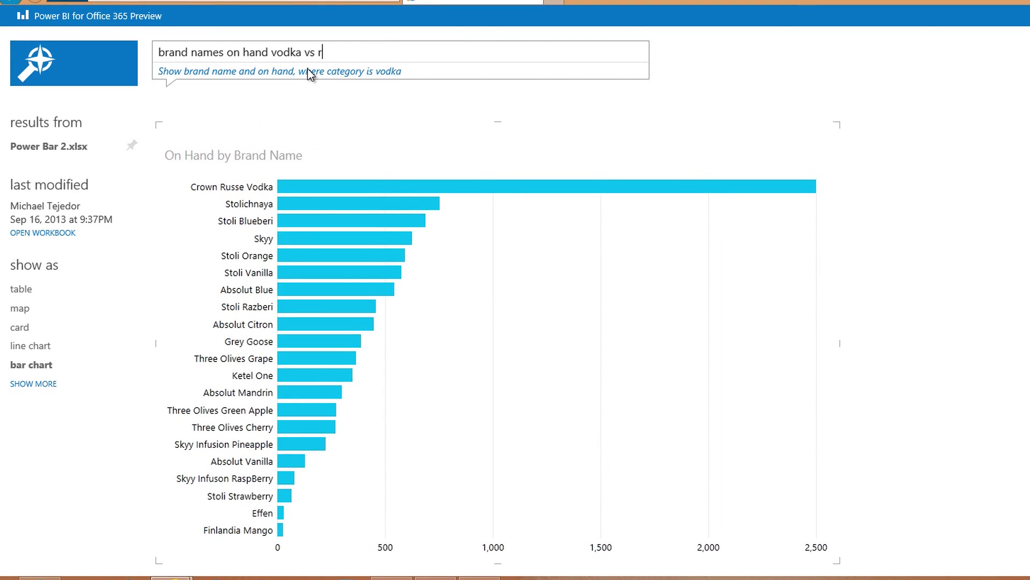
Extend the Q&A question toward 'brand names on hand vodka vs beer' by typing 'bee'.
text(bee)
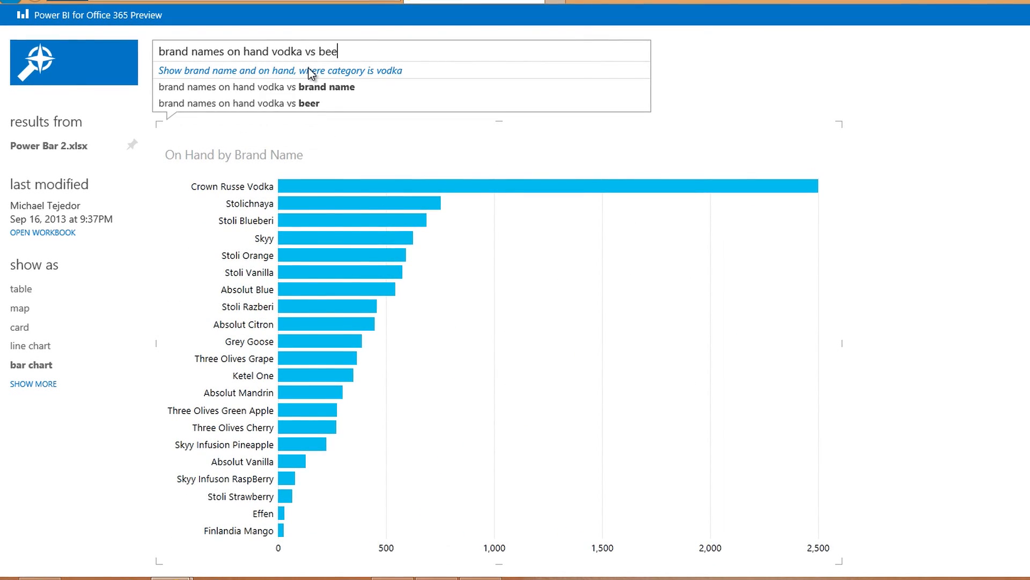